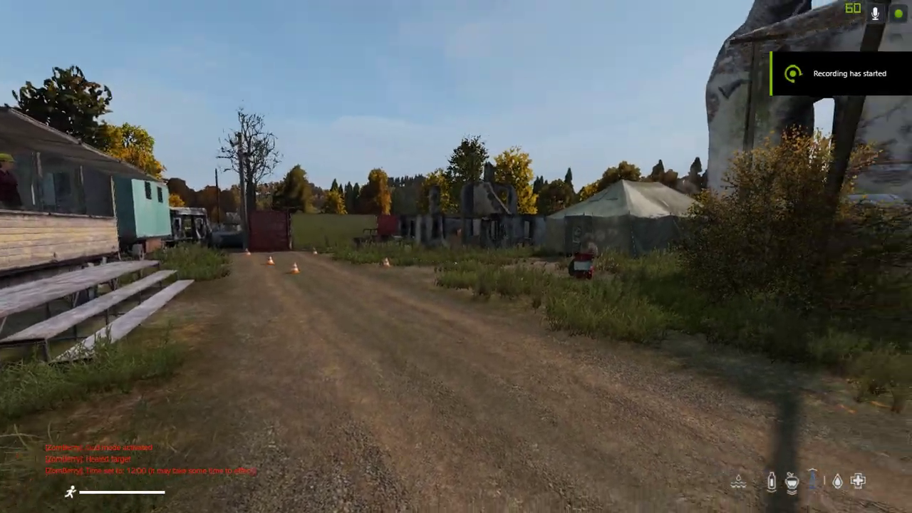
pyautogui.moveTo(456, 257)
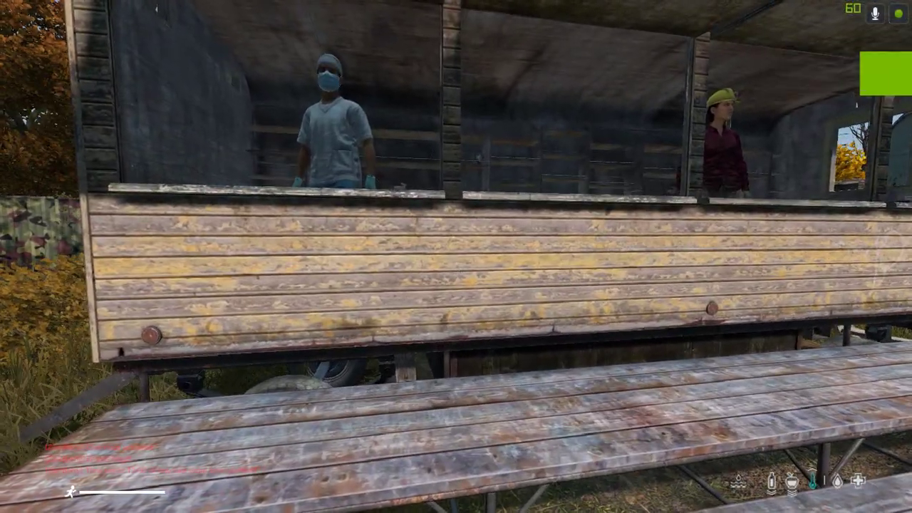
pyautogui.moveTo(456, 257)
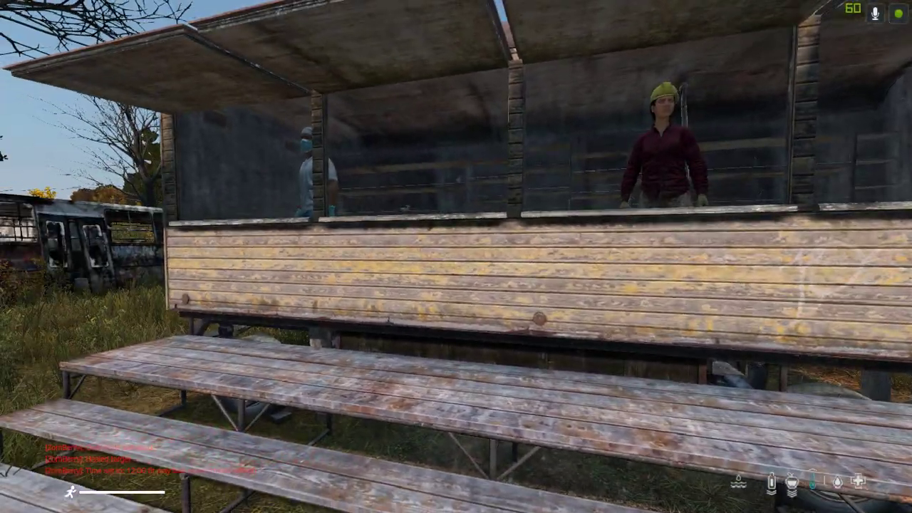
pyautogui.moveTo(456, 257)
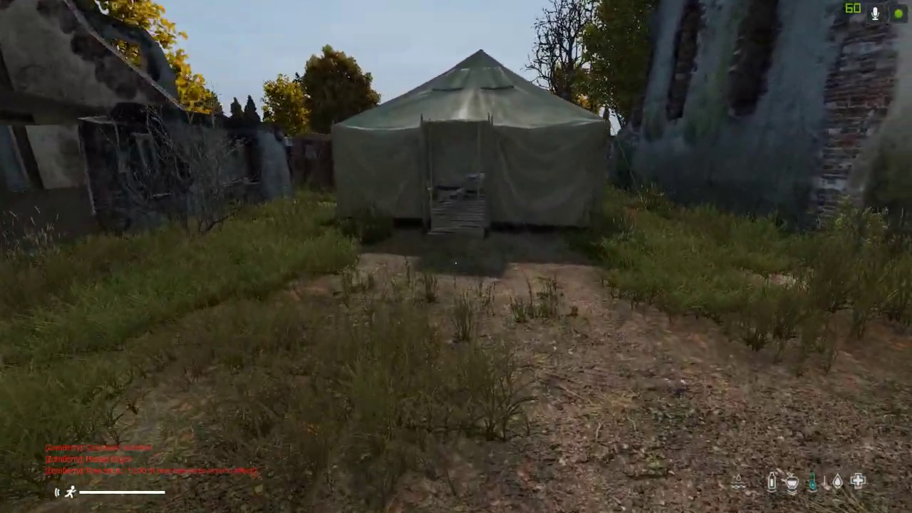
pyautogui.moveTo(456, 256)
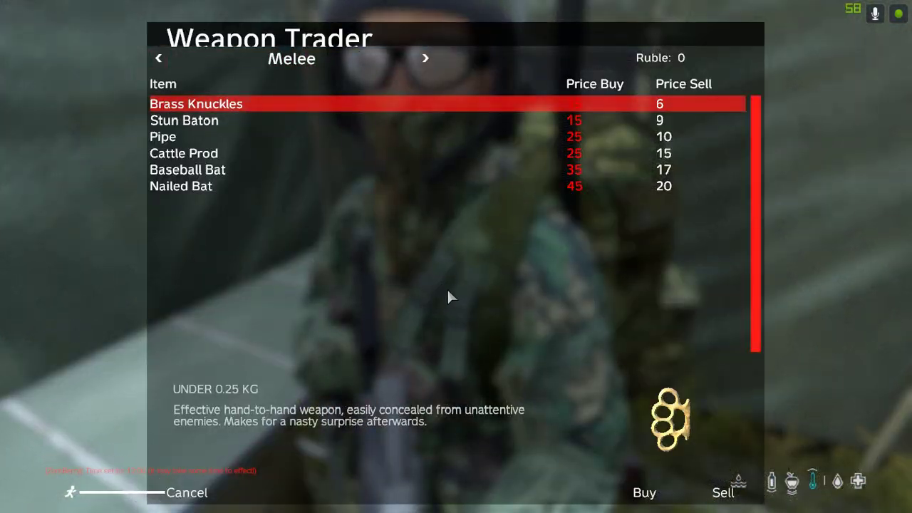
pyautogui.moveTo(436, 259)
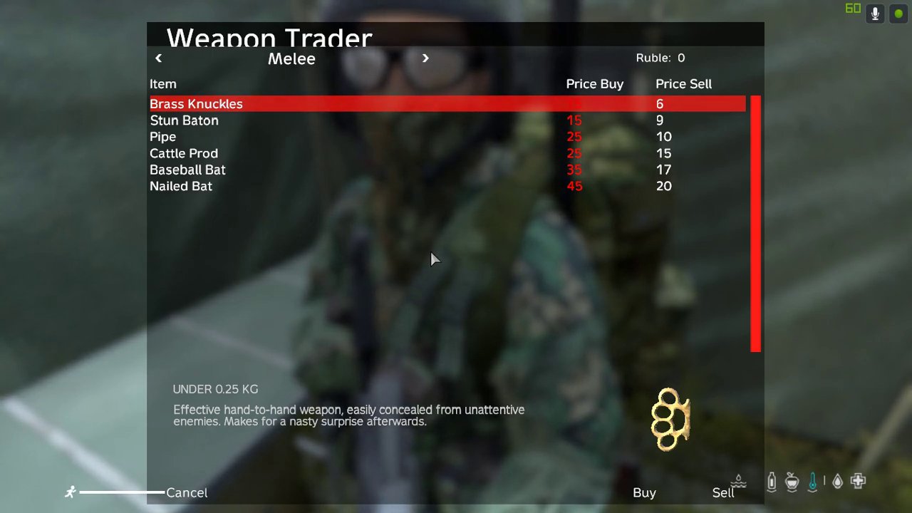
pyautogui.moveTo(456, 248)
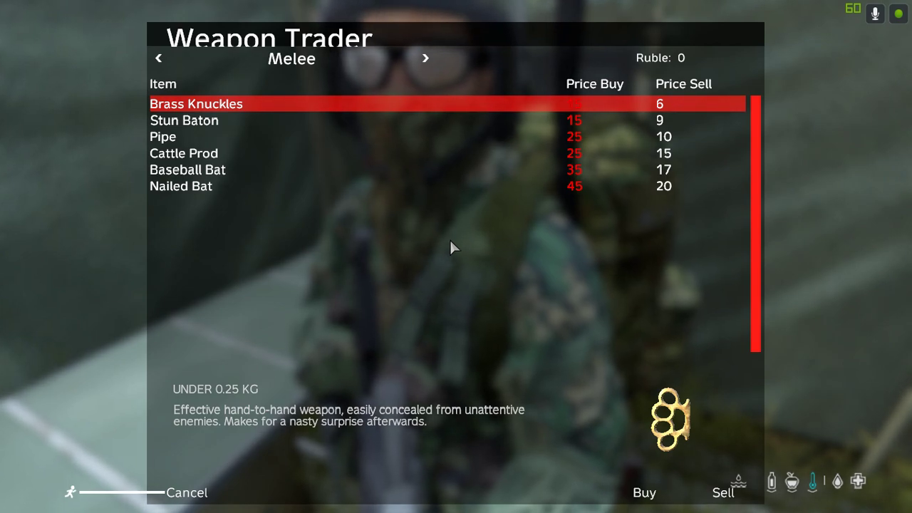
pyautogui.moveTo(516, 295)
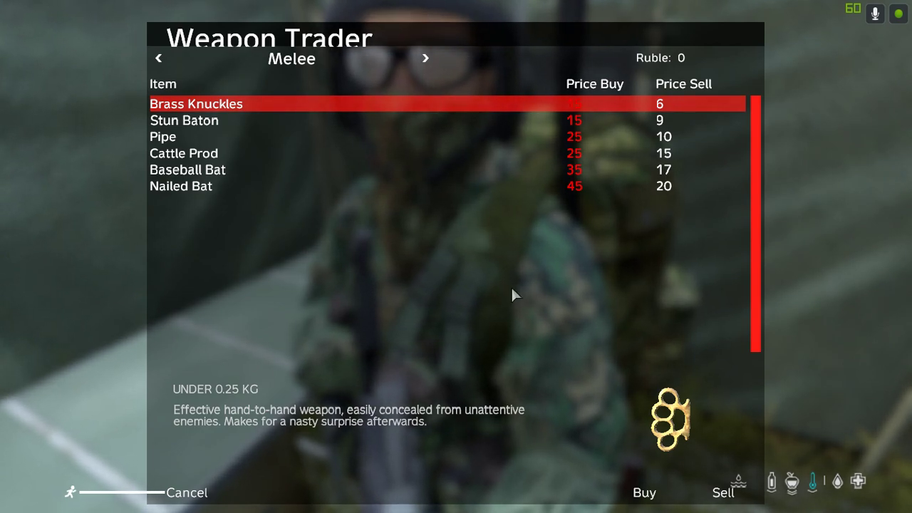
pyautogui.moveTo(541, 225)
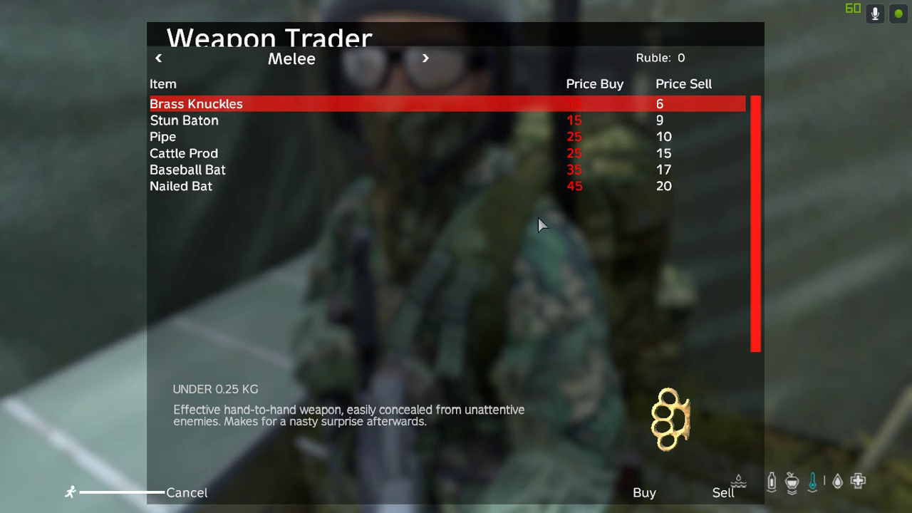
# Page through the Weapon Trader's Sidearms and Shotguns lists, then close the trader menu
pyautogui.click(425, 59)
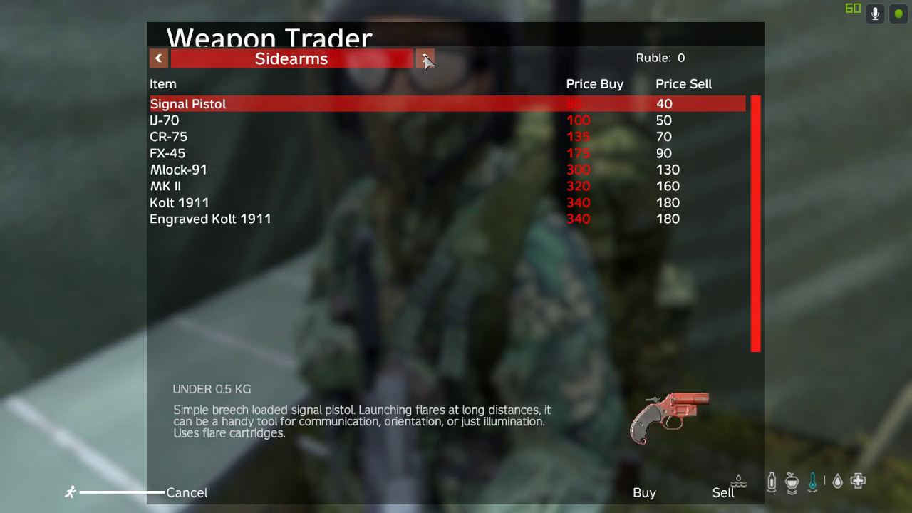
pyautogui.click(425, 58)
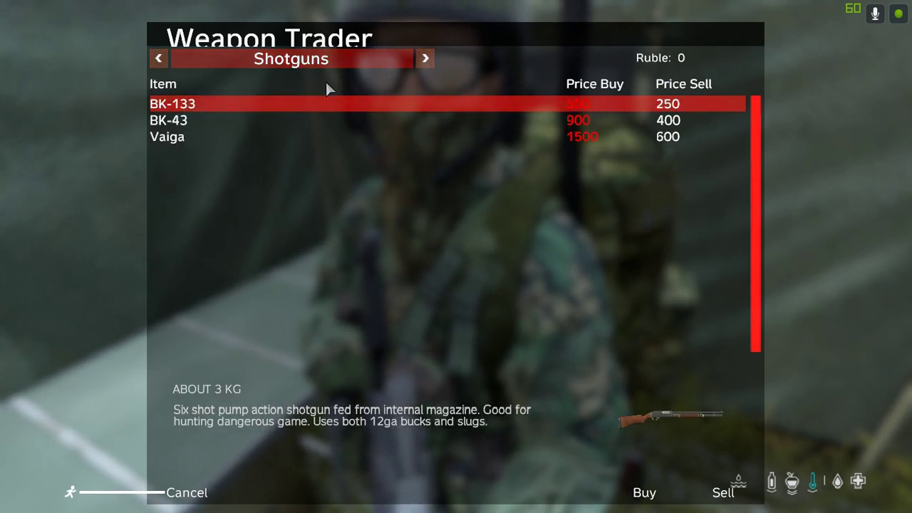
pyautogui.click(186, 493)
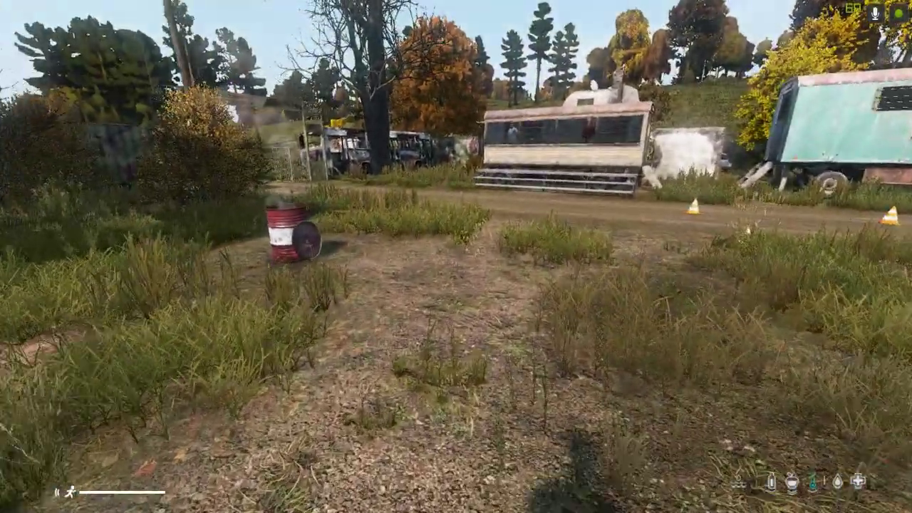
pyautogui.moveTo(456, 257)
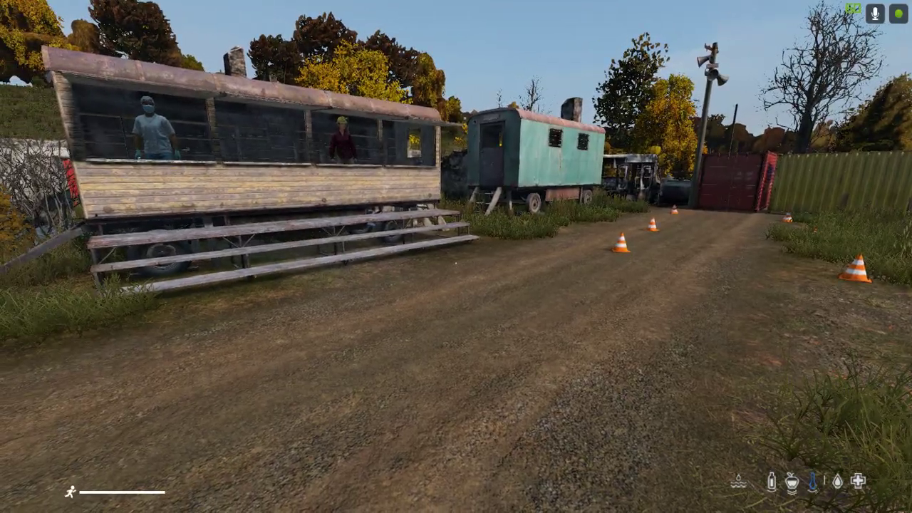
pyautogui.moveTo(456, 256)
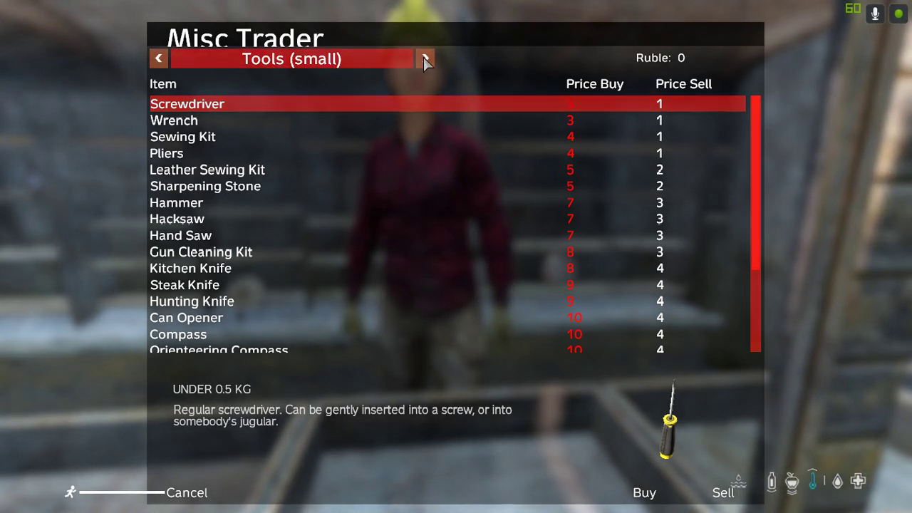
# Advance the Misc Trader to the category after Tools (small)
pyautogui.click(426, 58)
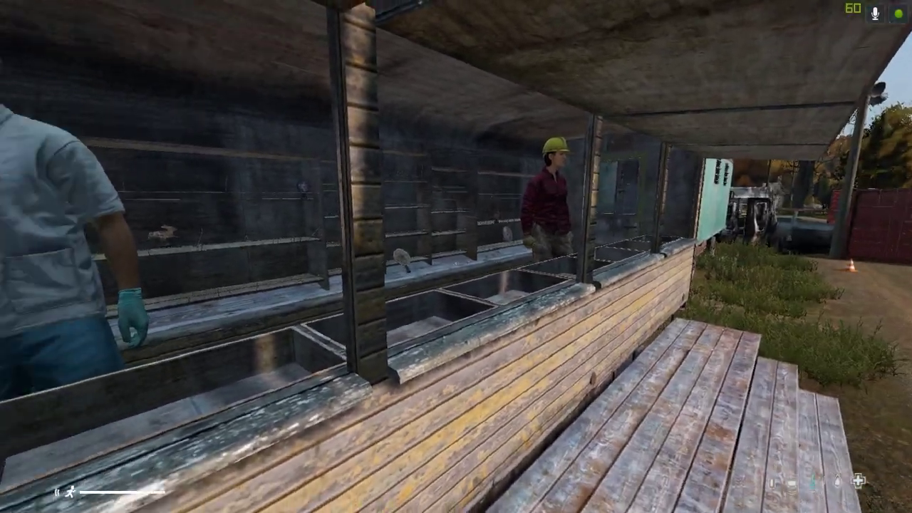
pyautogui.moveTo(456, 256)
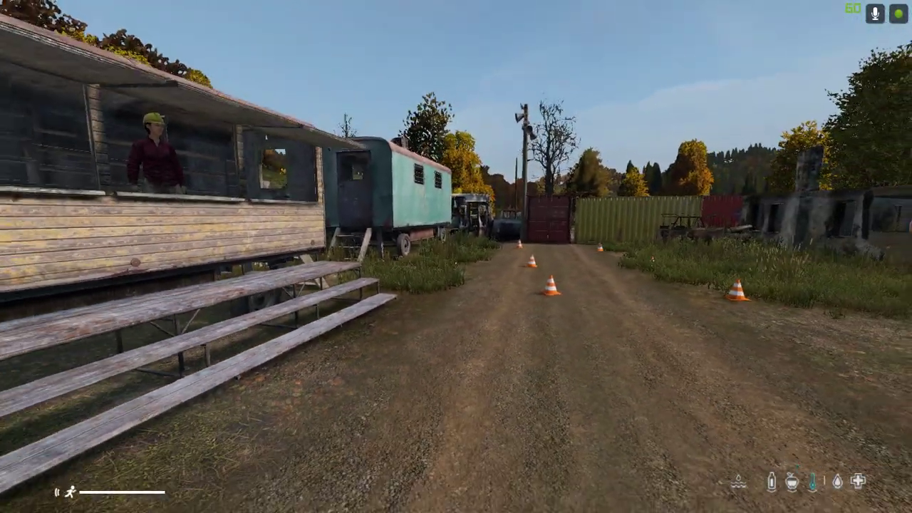
# Leave the server immediately via Exit and Exit now, skipping the countdown
pyautogui.press('Escape')
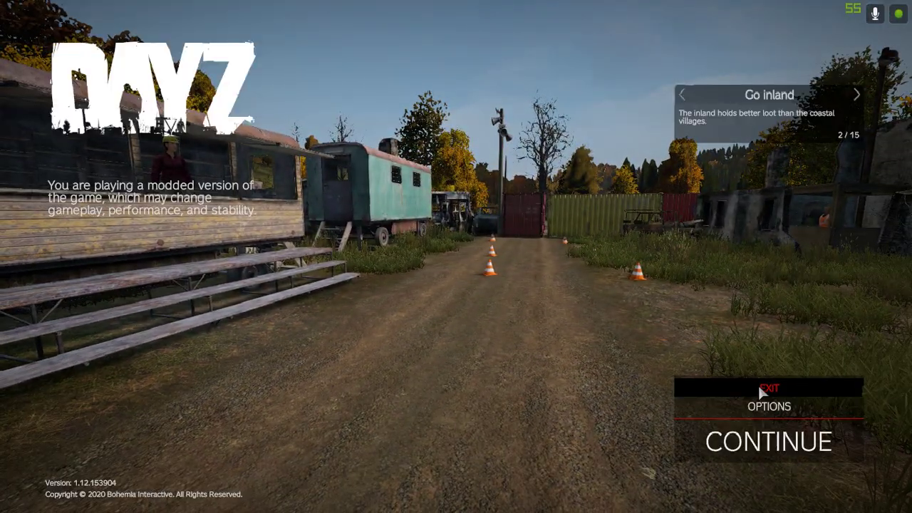
pyautogui.click(769, 388)
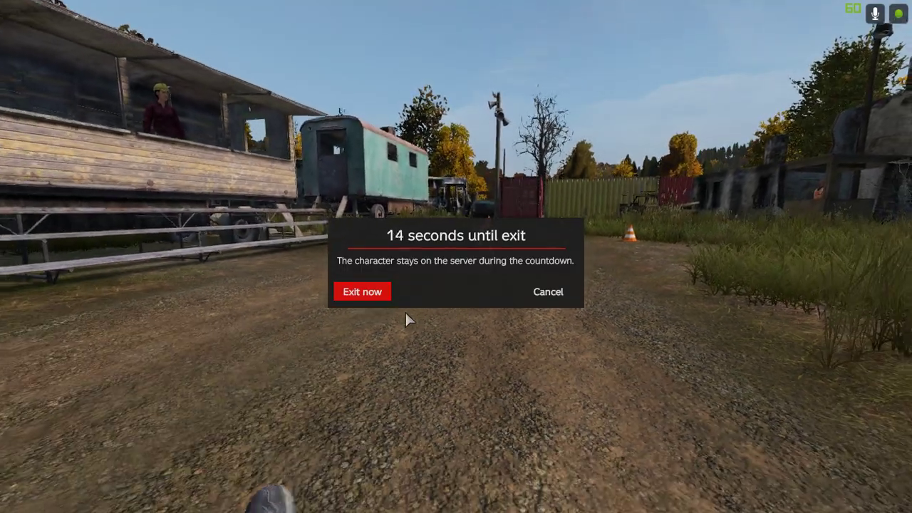
pyautogui.click(362, 291)
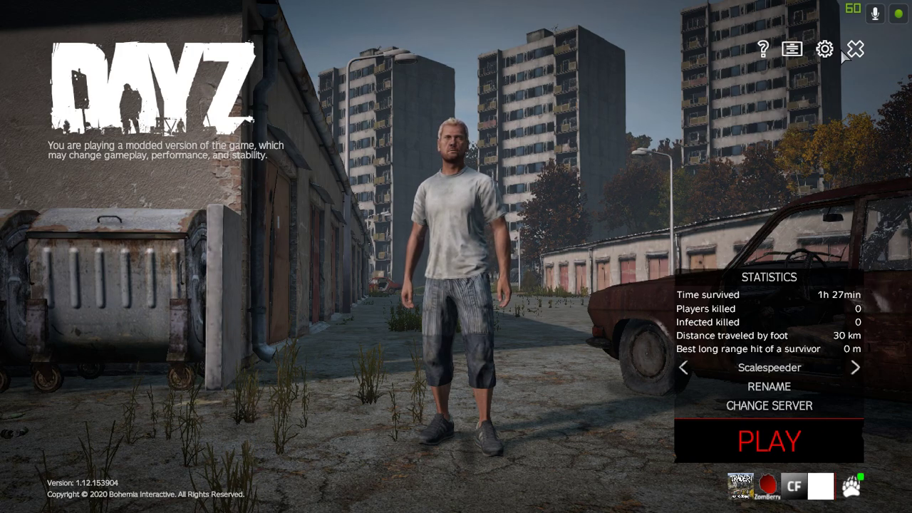
pyautogui.moveTo(855, 49)
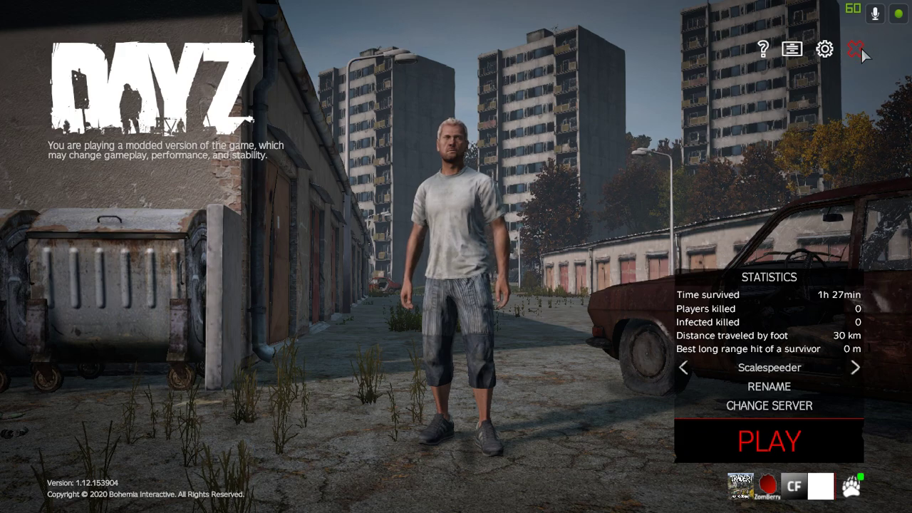
# Quit DayZ from the main menu, confirming with Yes
pyautogui.click(855, 49)
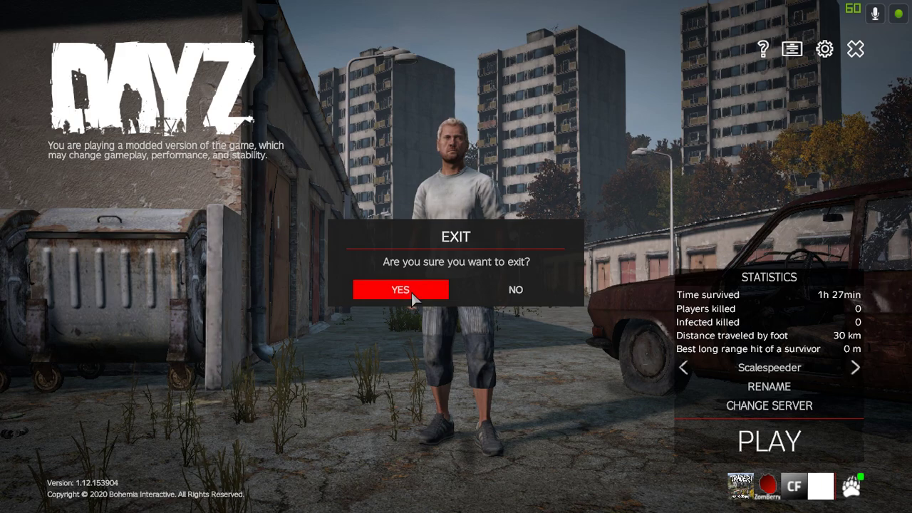
pyautogui.click(516, 289)
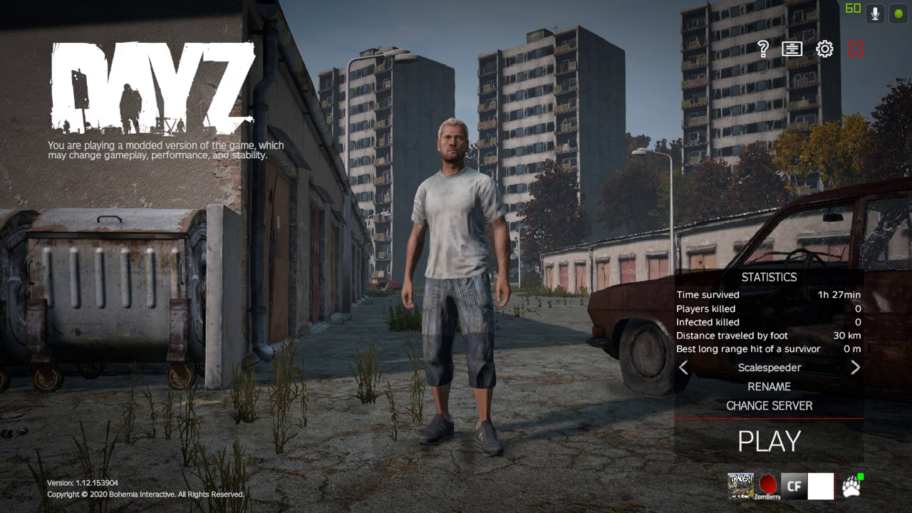
pyautogui.click(769, 404)
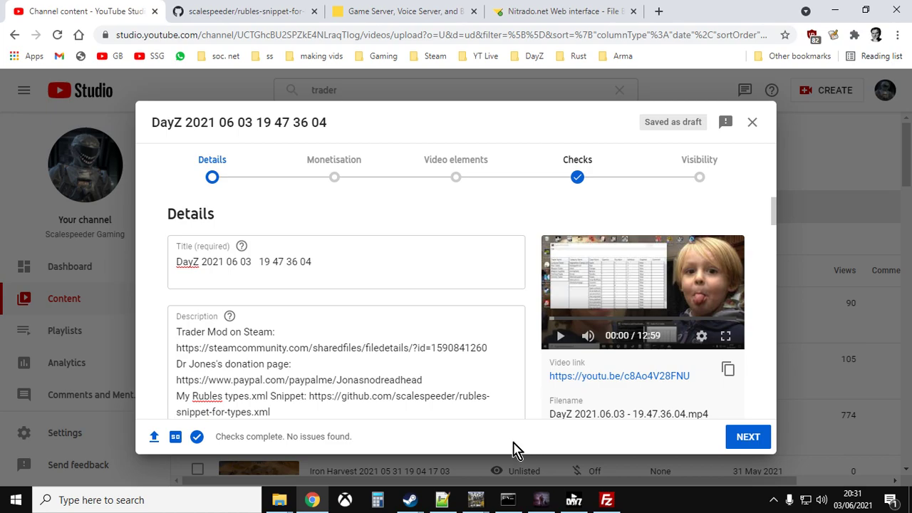
pyautogui.moveTo(520, 68)
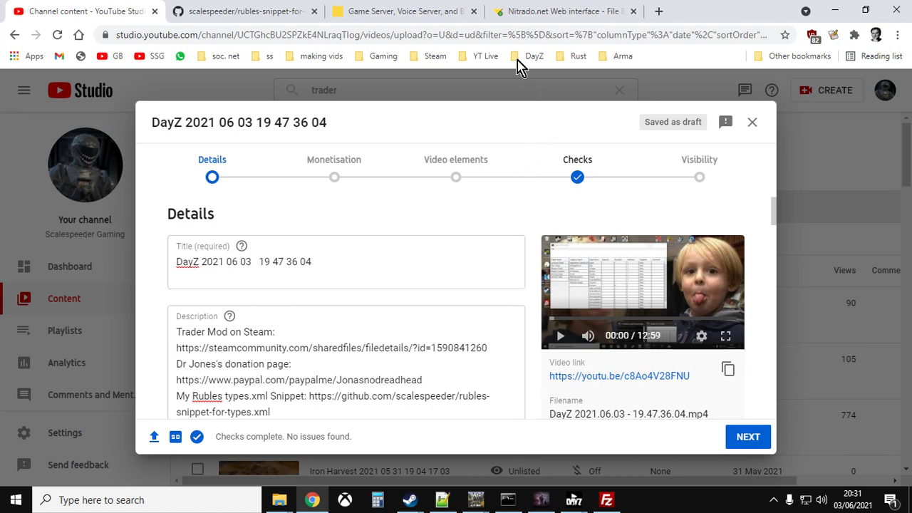
# Switch to the Nitrado 'Game Server, Voice Server' browser tab listing the servers
pyautogui.click(402, 11)
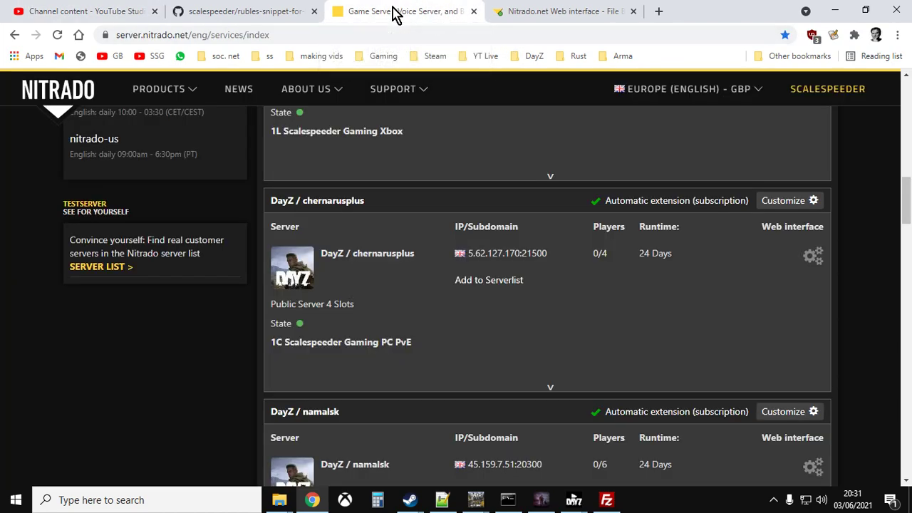
pyautogui.scroll(-3)
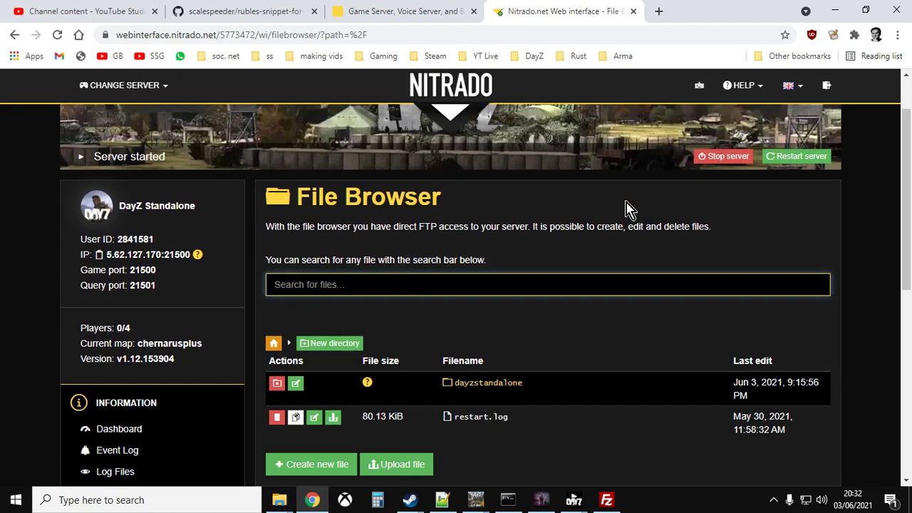
# Reach the chernarusplus server's File Browser through Tools in the dashboard's left panel
pyautogui.scroll(-3)
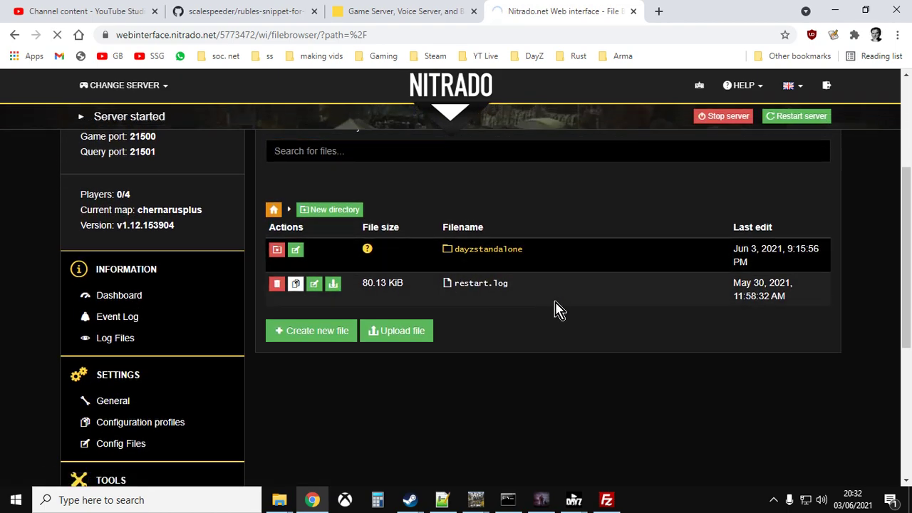
pyautogui.click(120, 295)
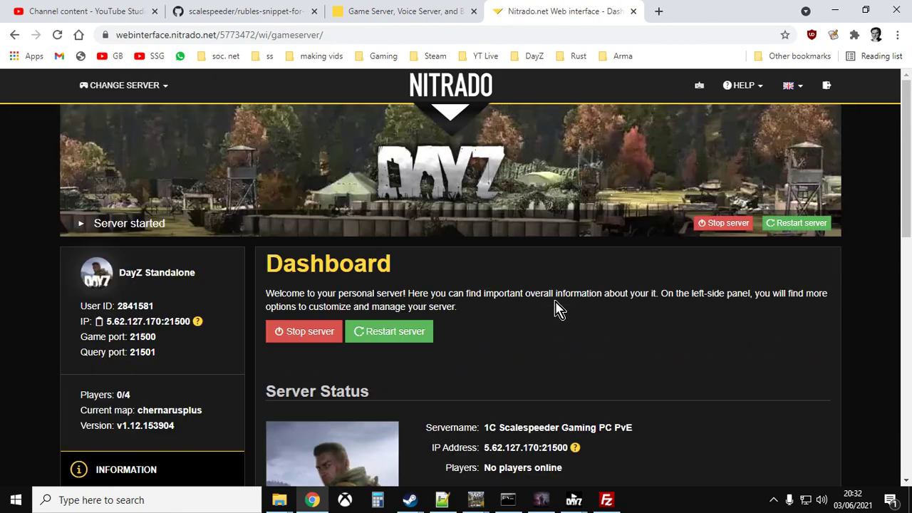
pyautogui.scroll(-3)
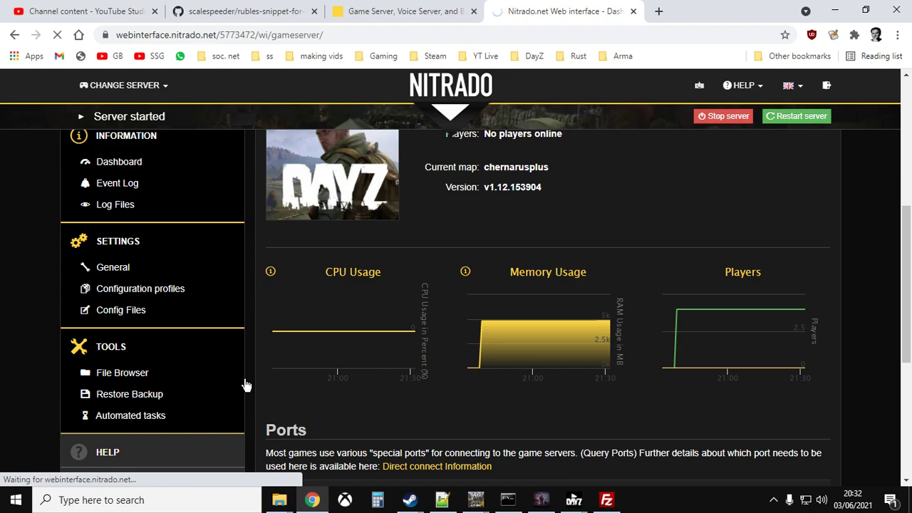
pyautogui.click(122, 373)
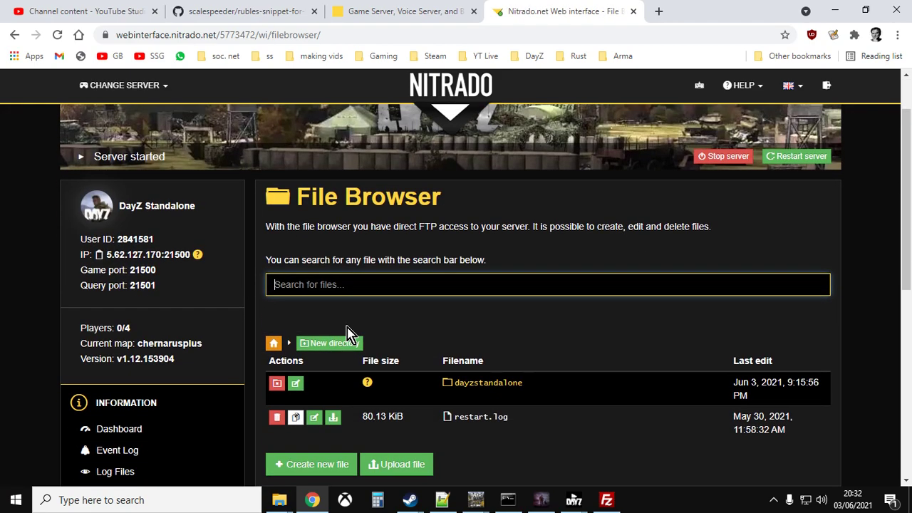
pyautogui.scroll(-3)
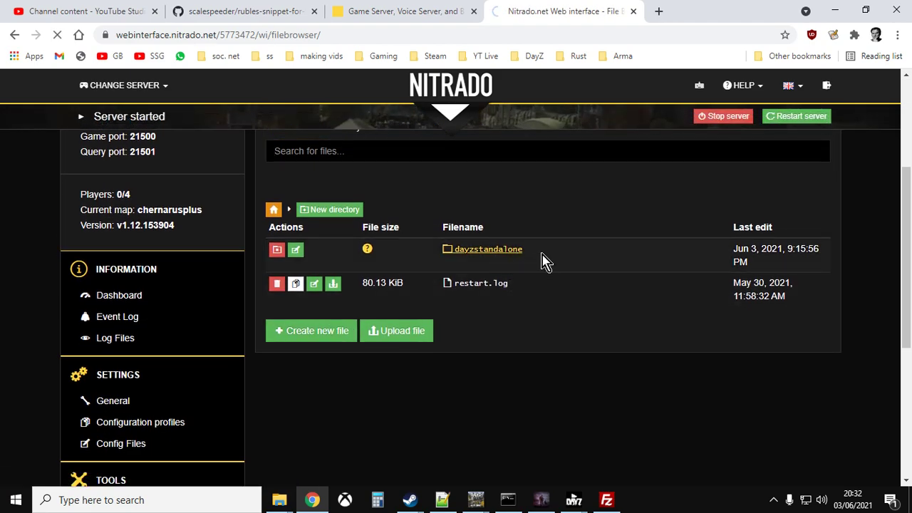
# Descend into the server's dayzstandalone folder and then its config folder
pyautogui.click(488, 248)
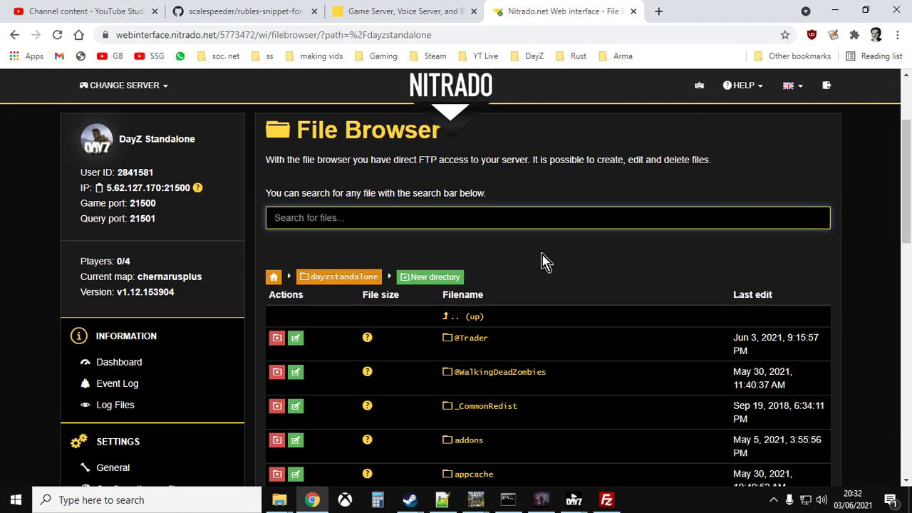
pyautogui.scroll(-3)
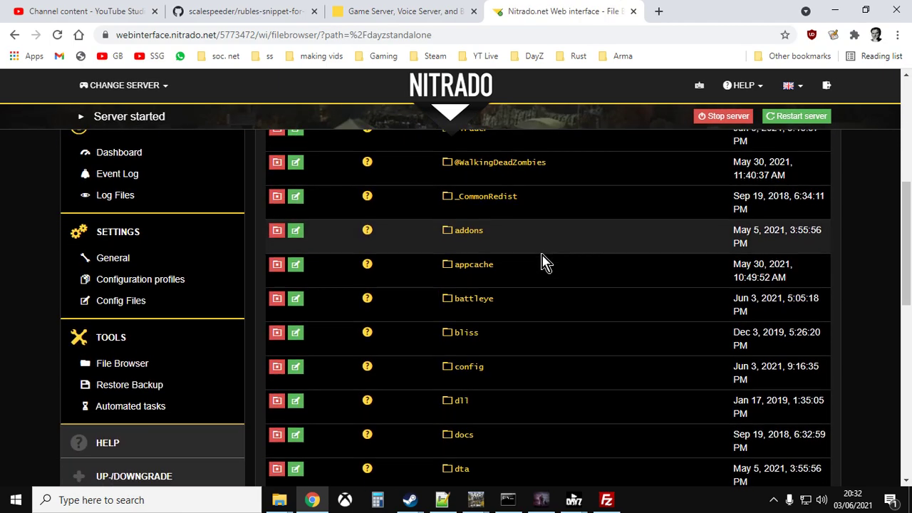
pyautogui.scroll(-3)
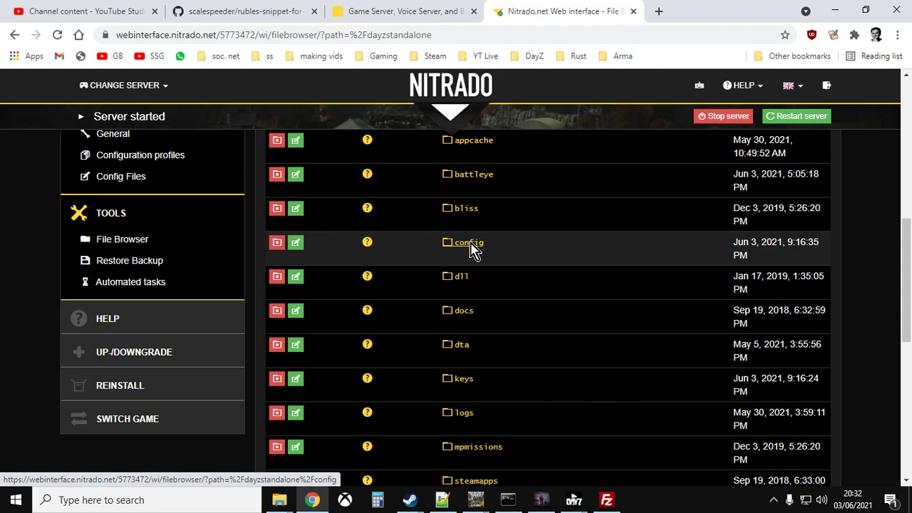
pyautogui.click(467, 242)
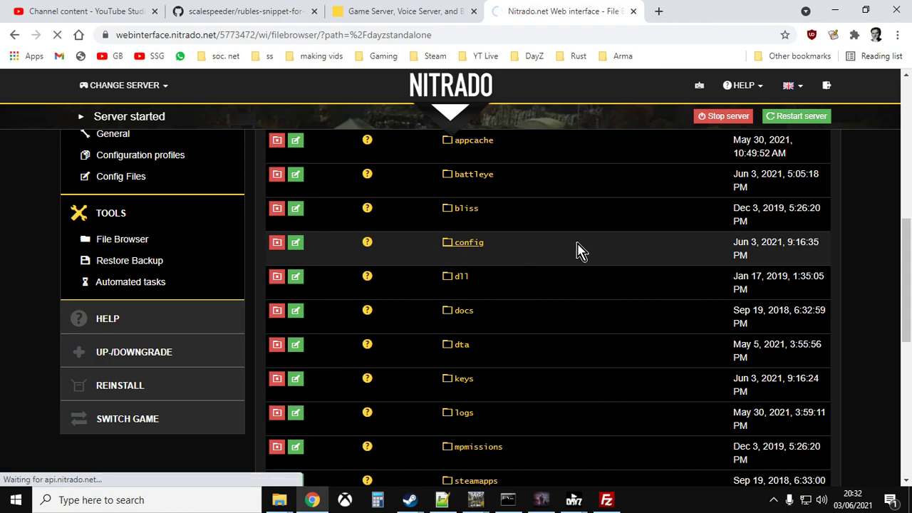
pyautogui.click(468, 242)
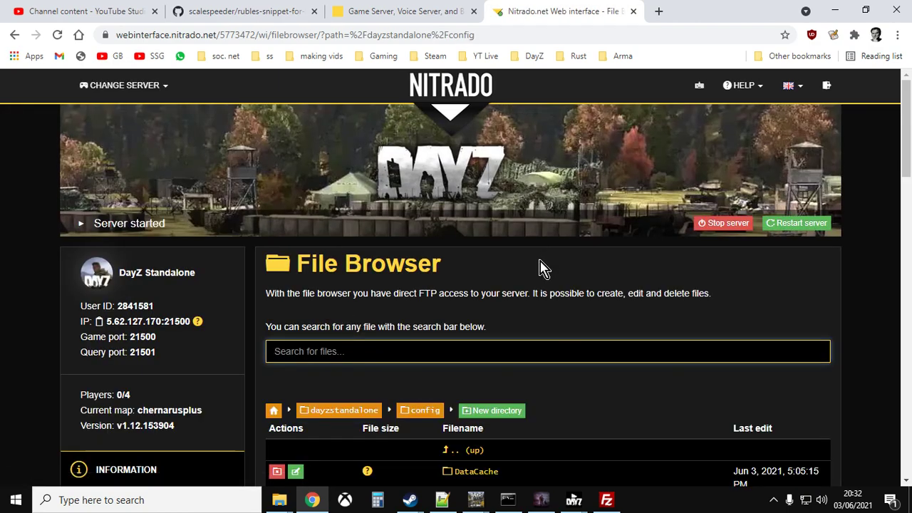
pyautogui.scroll(-3)
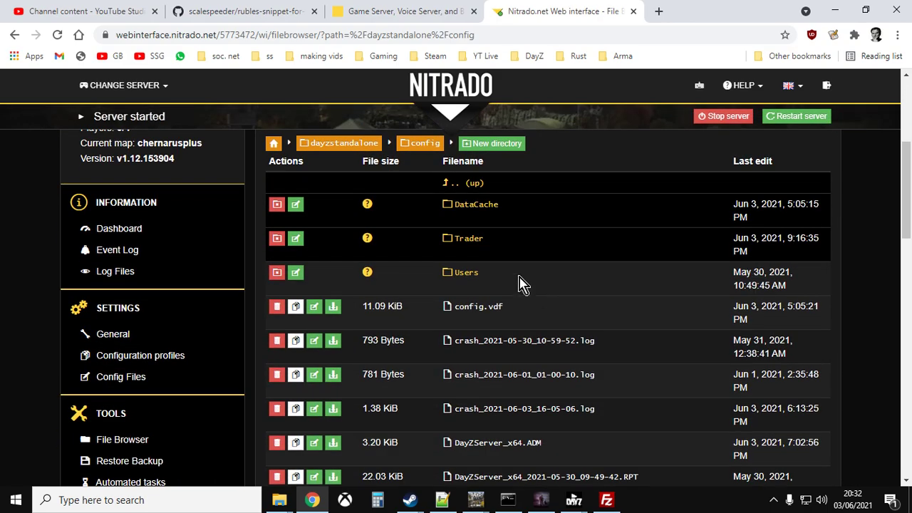
pyautogui.scroll(-3)
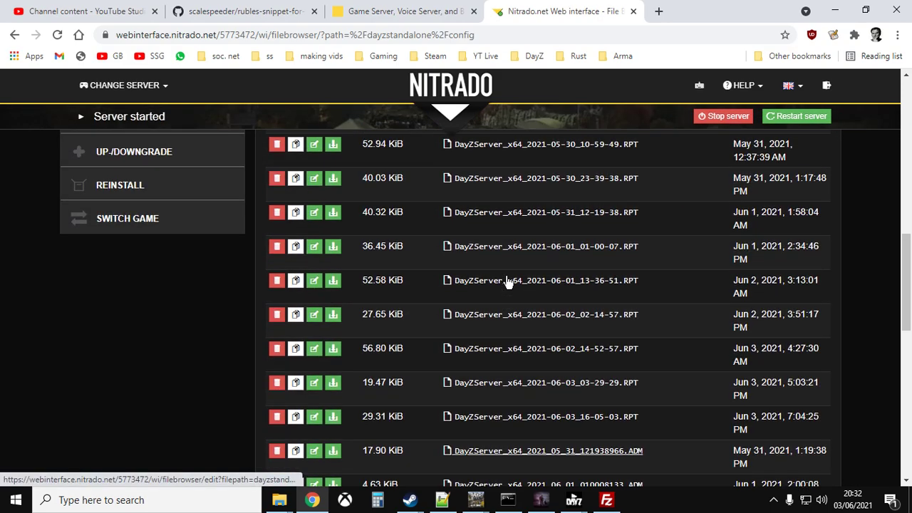
pyautogui.scroll(-3)
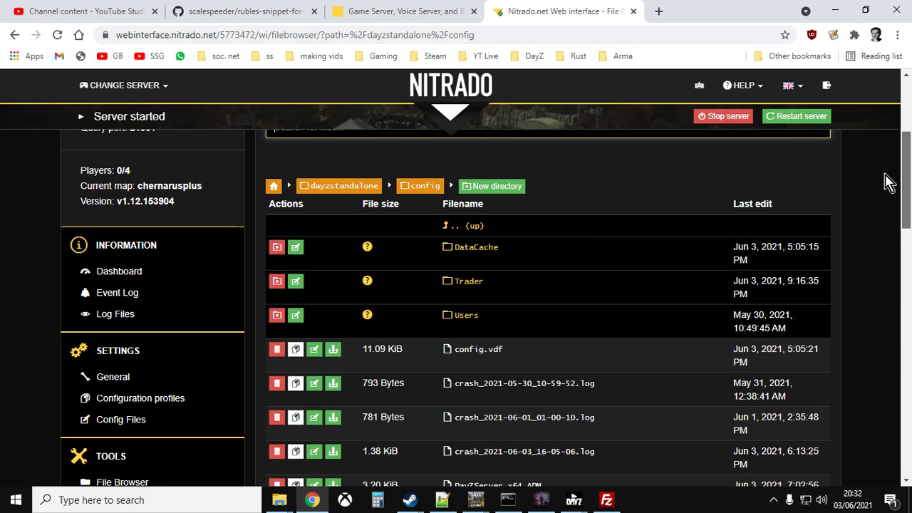
pyautogui.moveTo(467, 280)
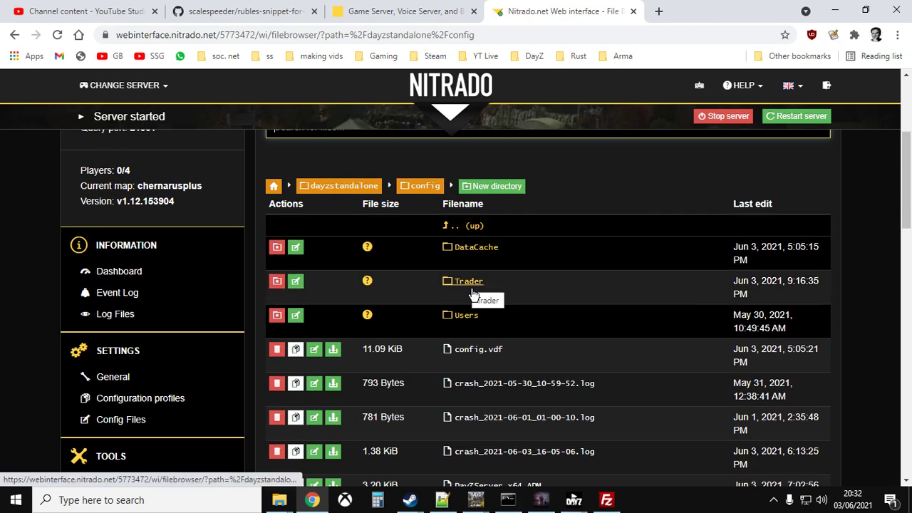
# Enter the Trader folder listing TraderConfig.txt and the other trader files
pyautogui.click(467, 281)
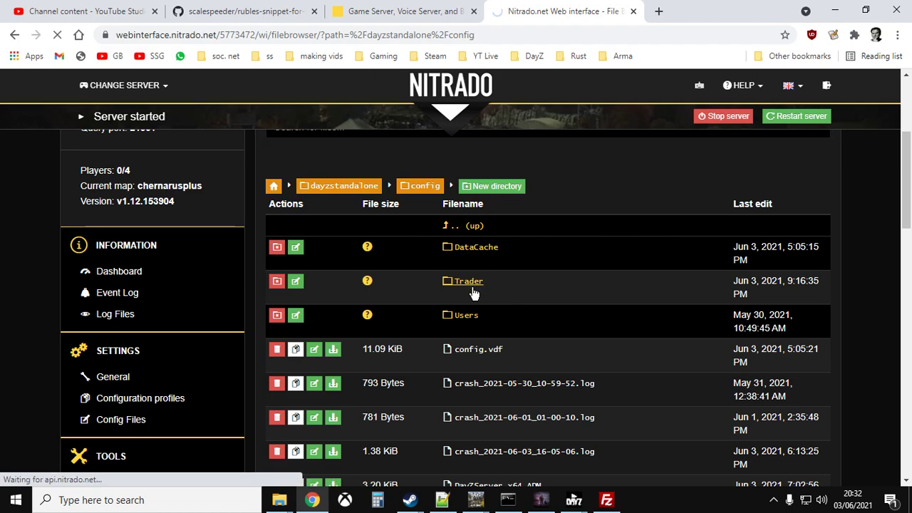
pyautogui.click(467, 281)
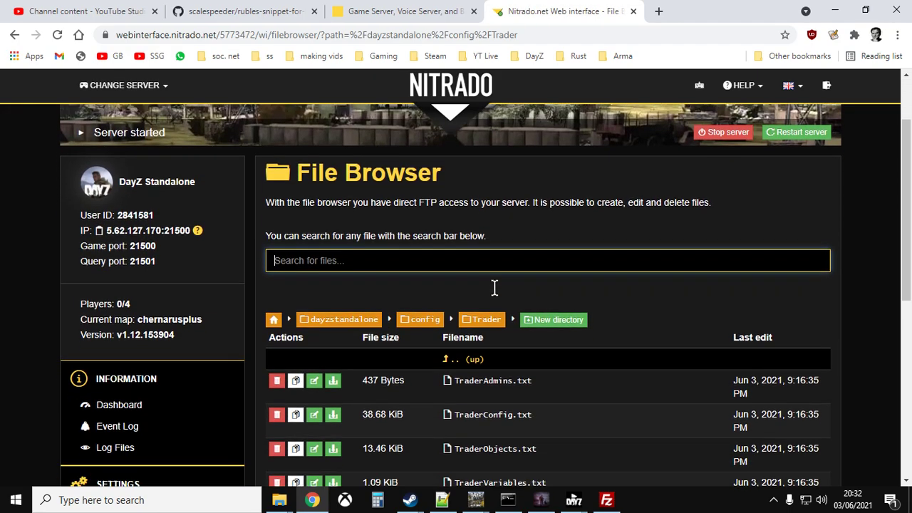
pyautogui.scroll(-3)
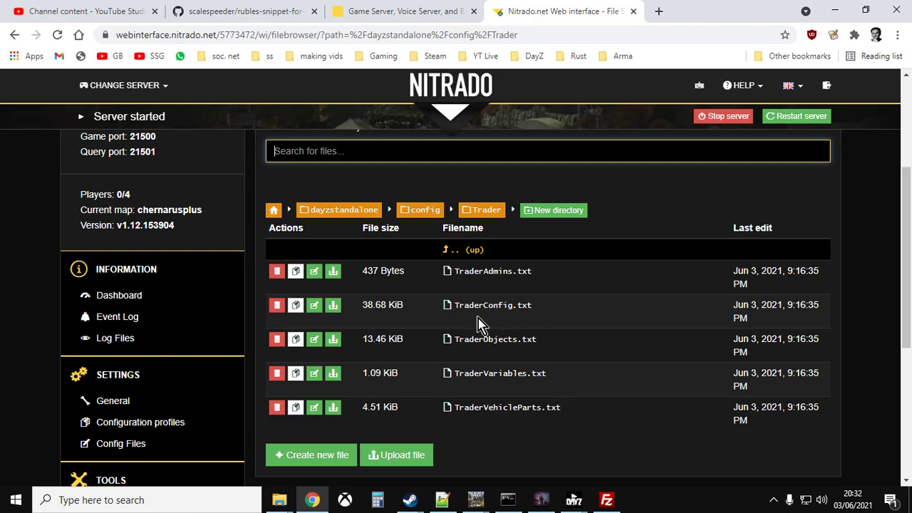
pyautogui.moveTo(493, 305)
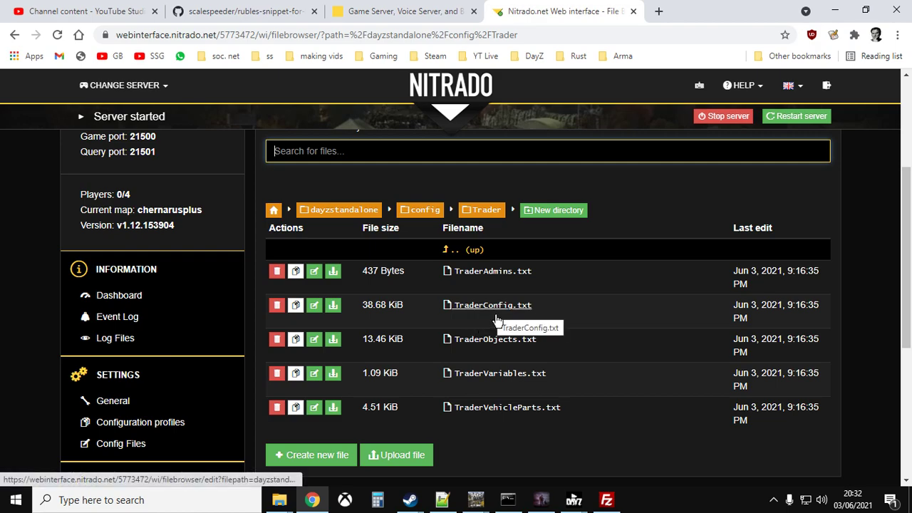
pyautogui.moveTo(334, 305)
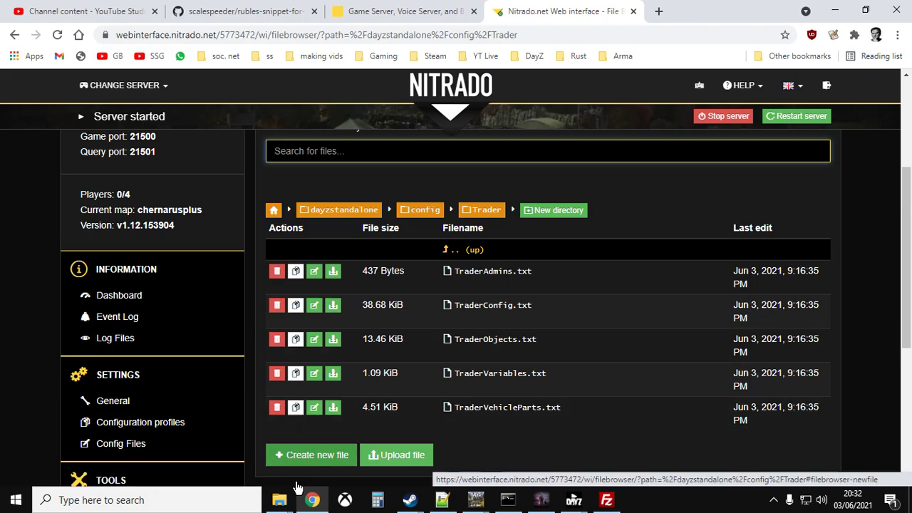
pyautogui.moveTo(279, 498)
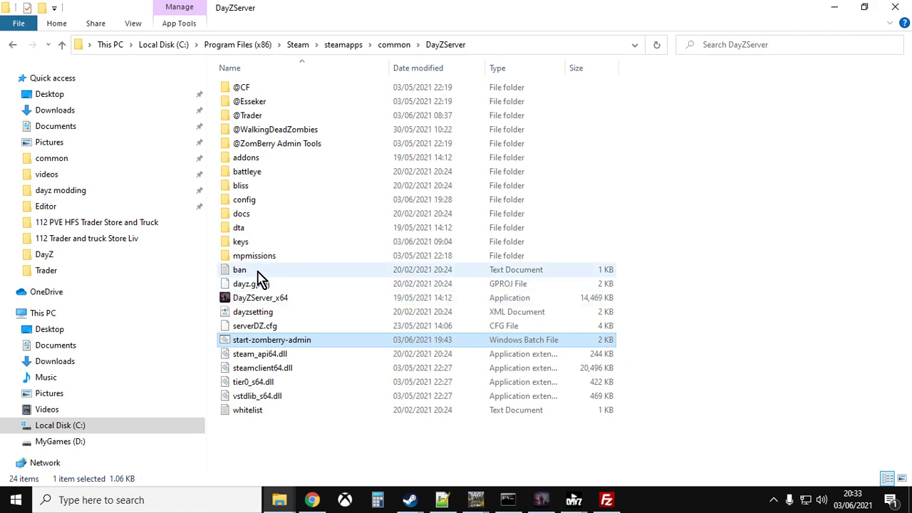
# Enter the local DayZServer config folder and then its Trader folder
pyautogui.doubleClick(245, 199)
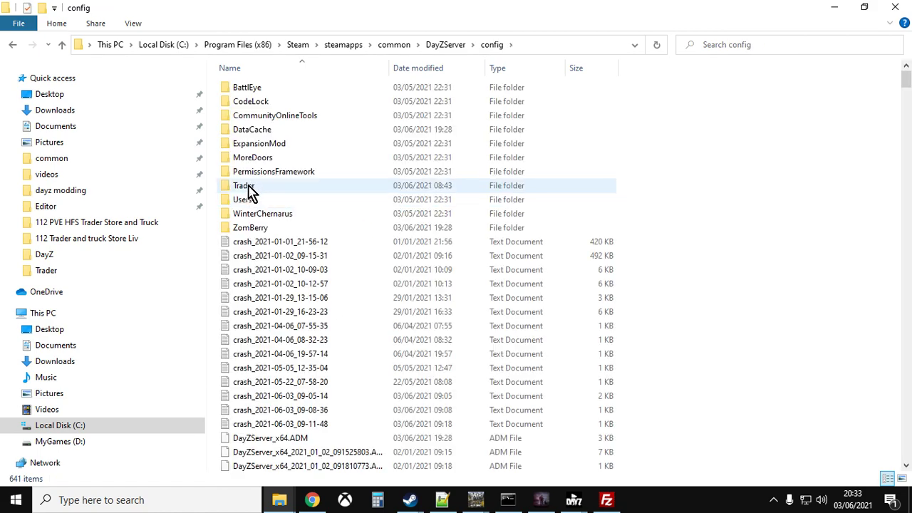
pyautogui.doubleClick(245, 185)
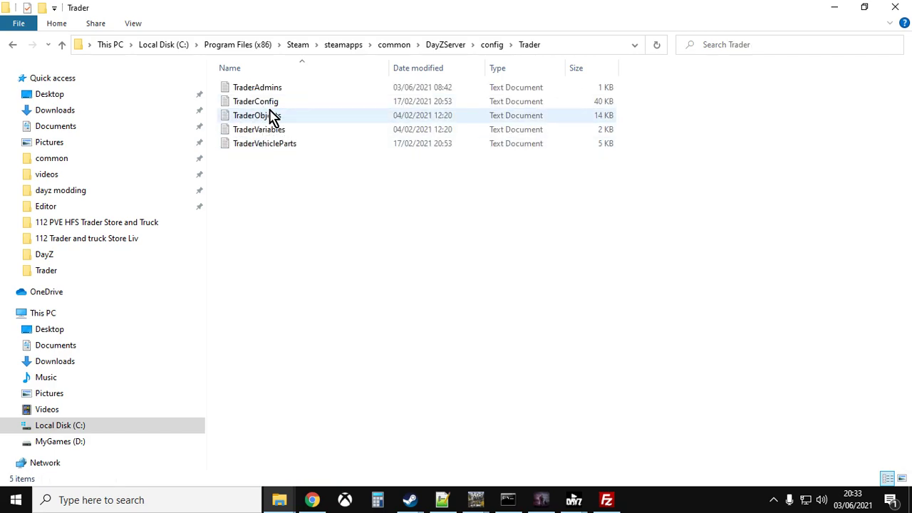
pyautogui.moveTo(256, 114)
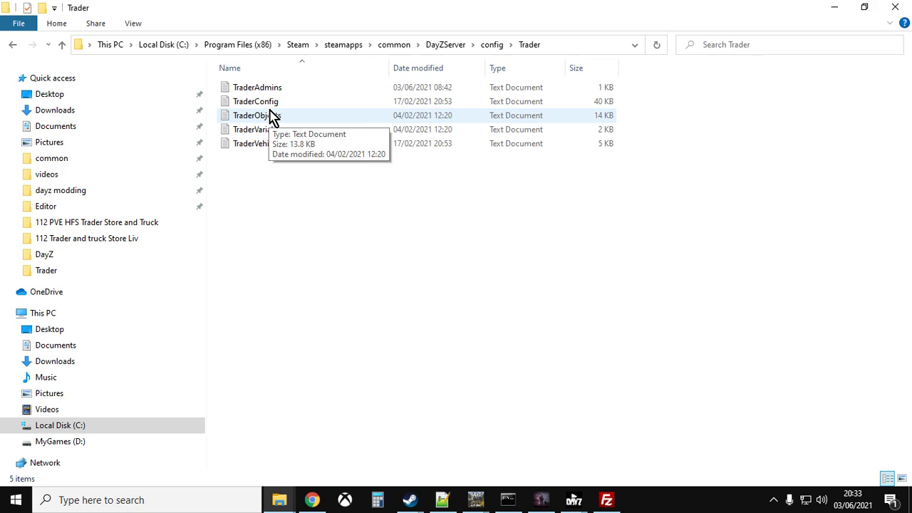
pyautogui.doubleClick(257, 100)
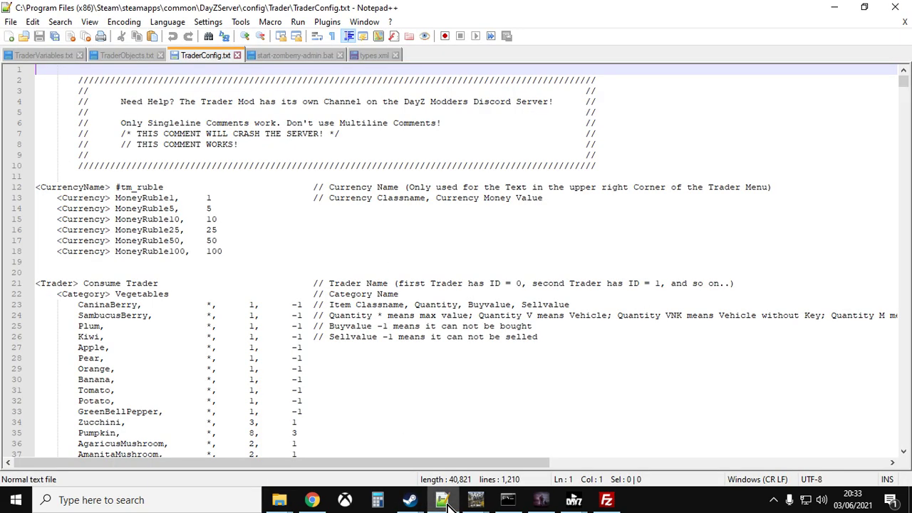
pyautogui.moveTo(205, 55)
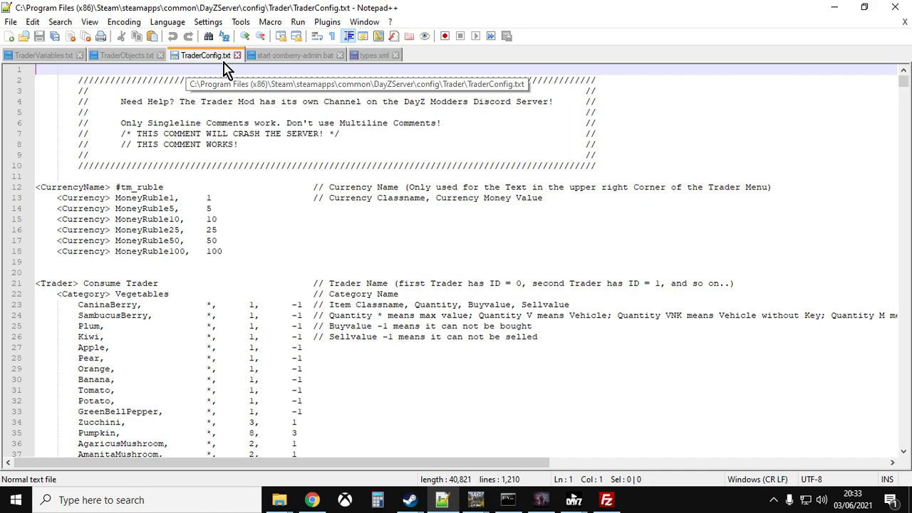
pyautogui.moveTo(297, 264)
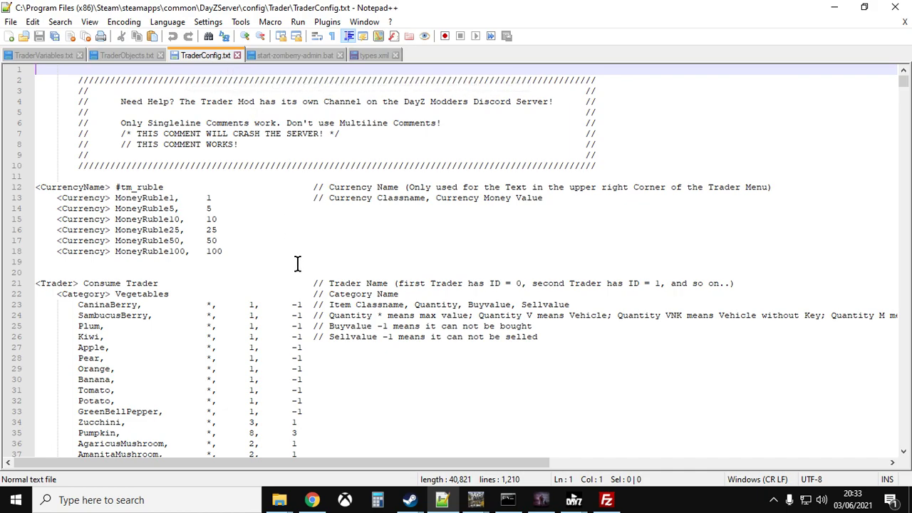
pyautogui.scroll(-3)
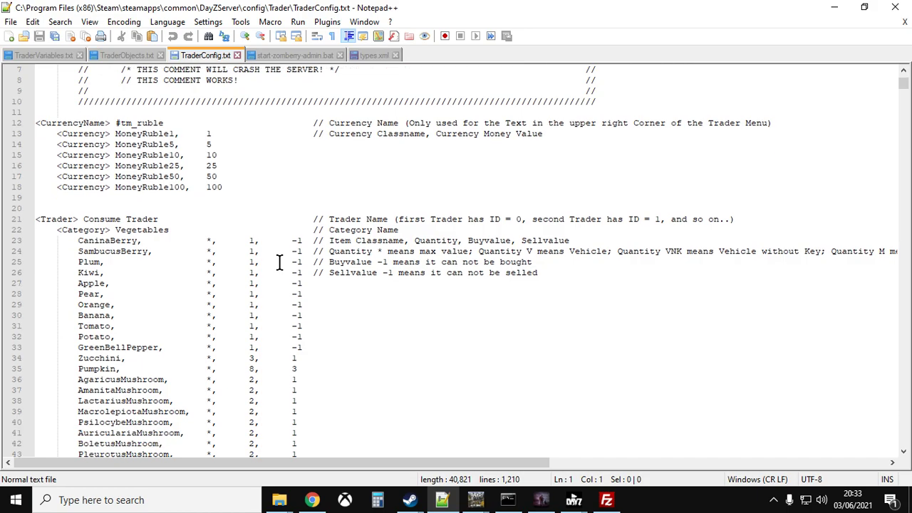
pyautogui.scroll(-3)
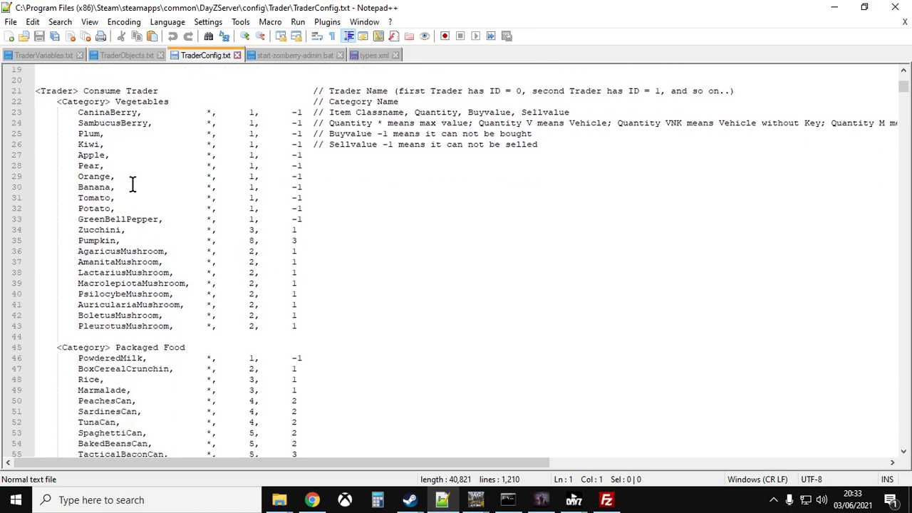
pyautogui.scroll(-3)
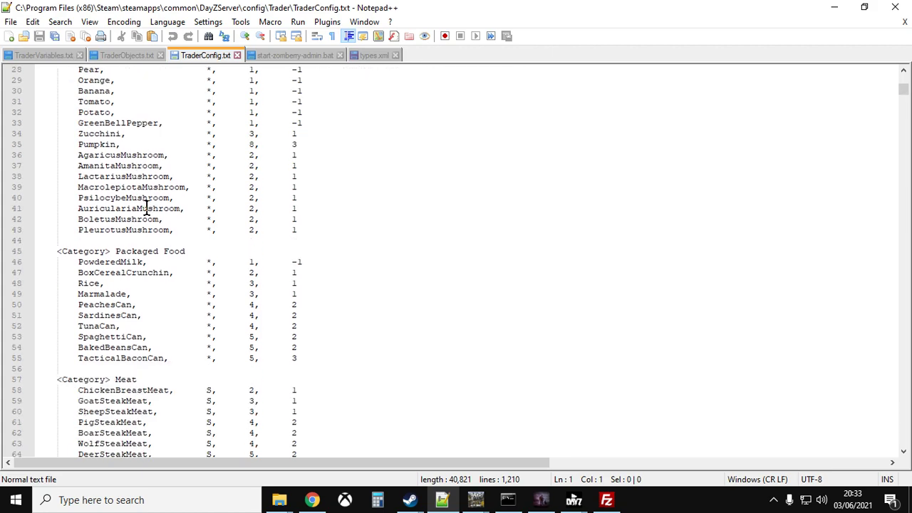
pyautogui.scroll(-3)
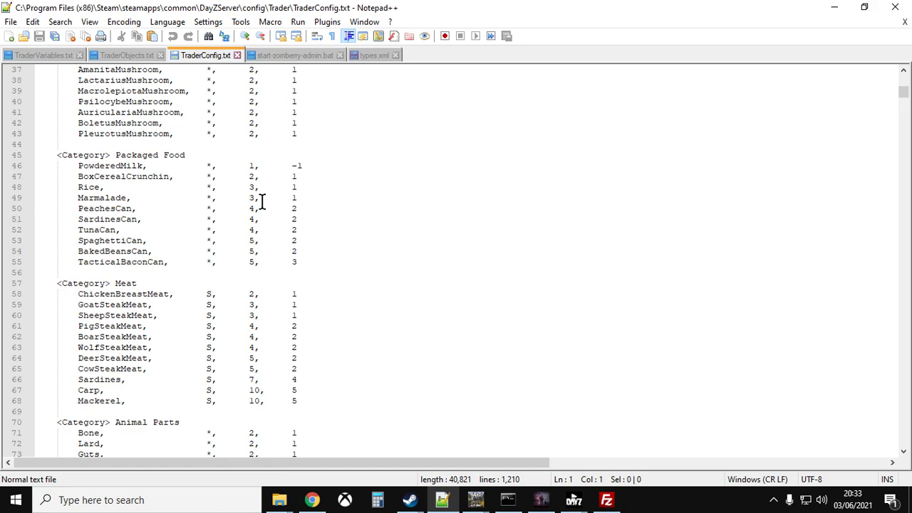
pyautogui.moveTo(305, 198)
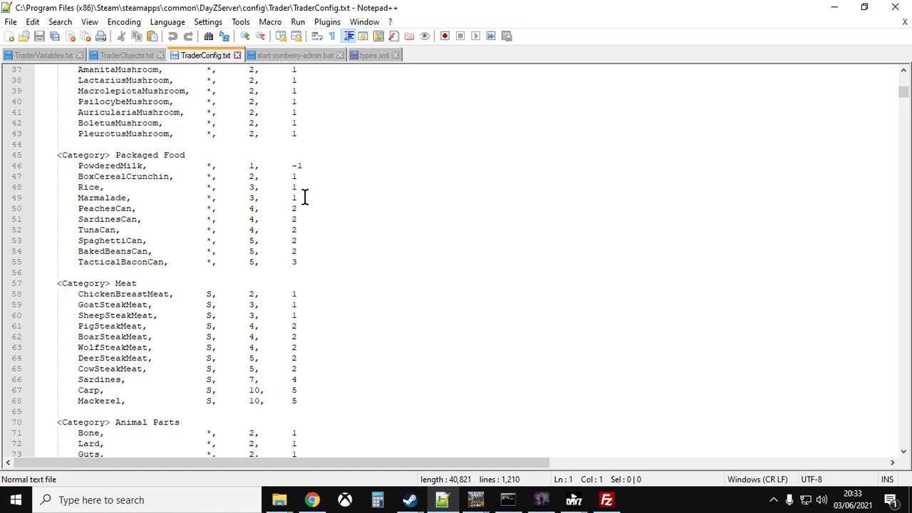
pyautogui.moveTo(294, 206)
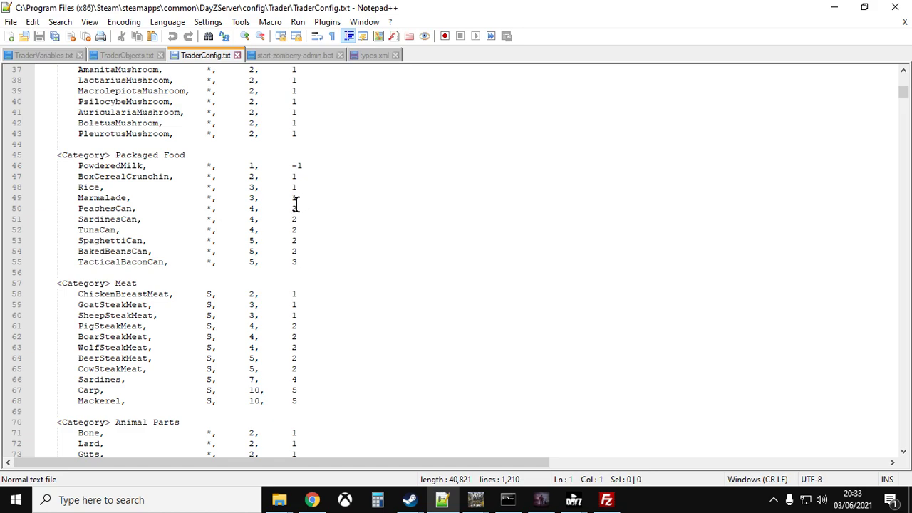
pyautogui.scroll(-3)
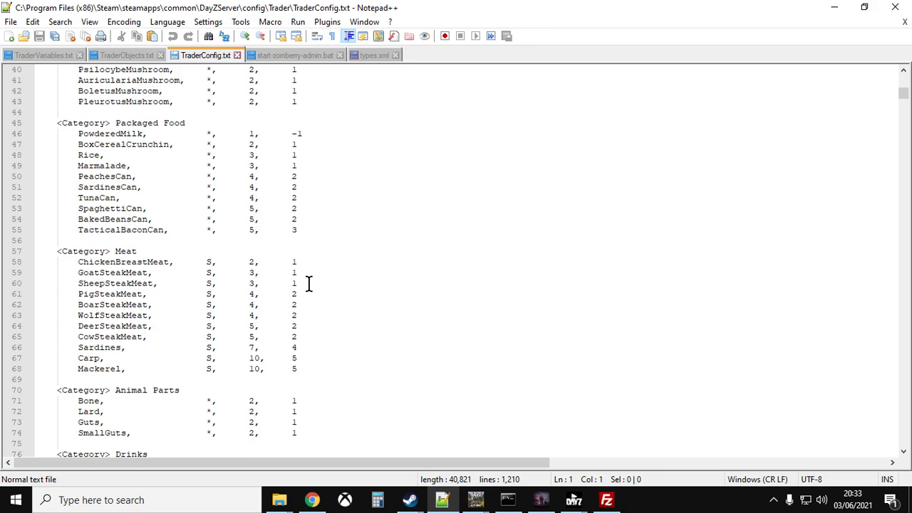
pyautogui.scroll(-3)
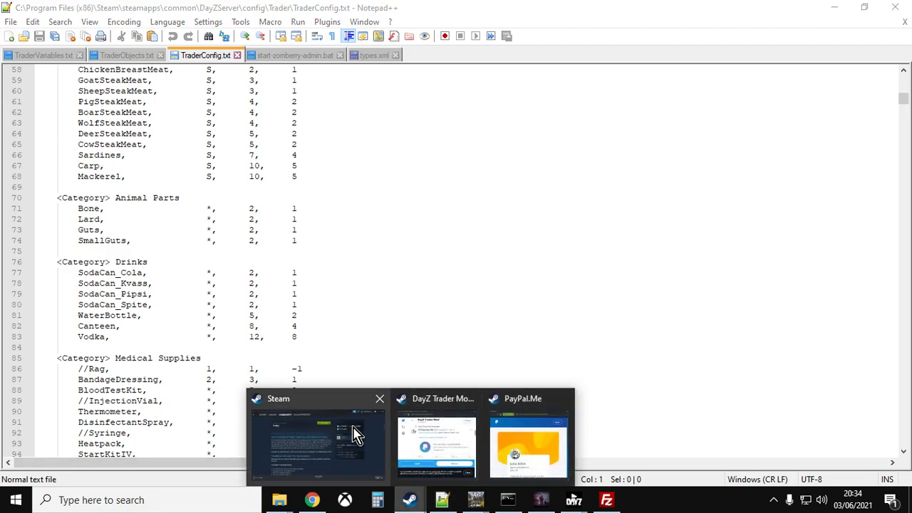
# In Steam, reach the Trader mod's pinned 'Trader price editor' discussion and its Standard and Full Version download links
pyautogui.click(316, 438)
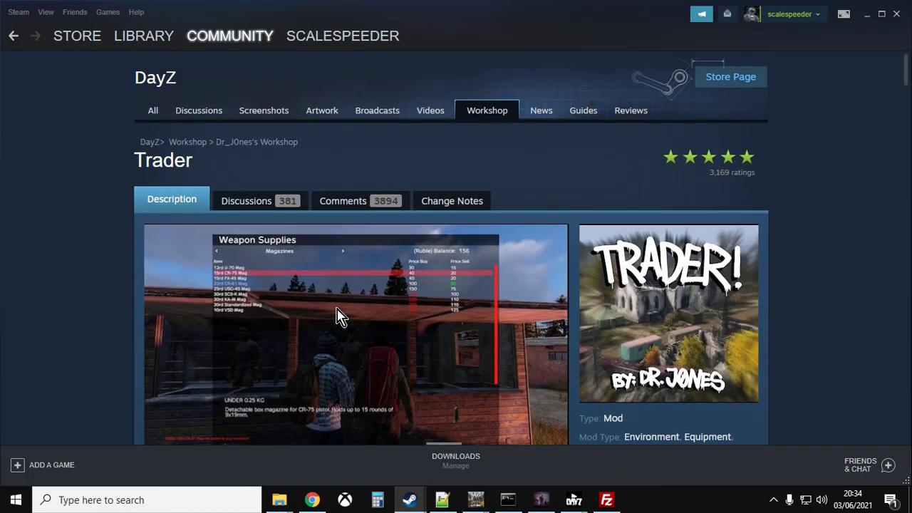
pyautogui.click(245, 199)
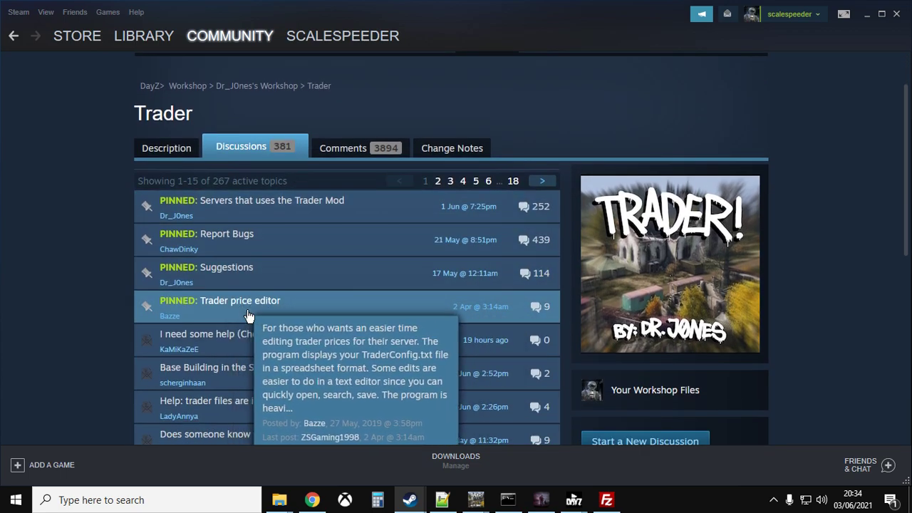
pyautogui.click(240, 299)
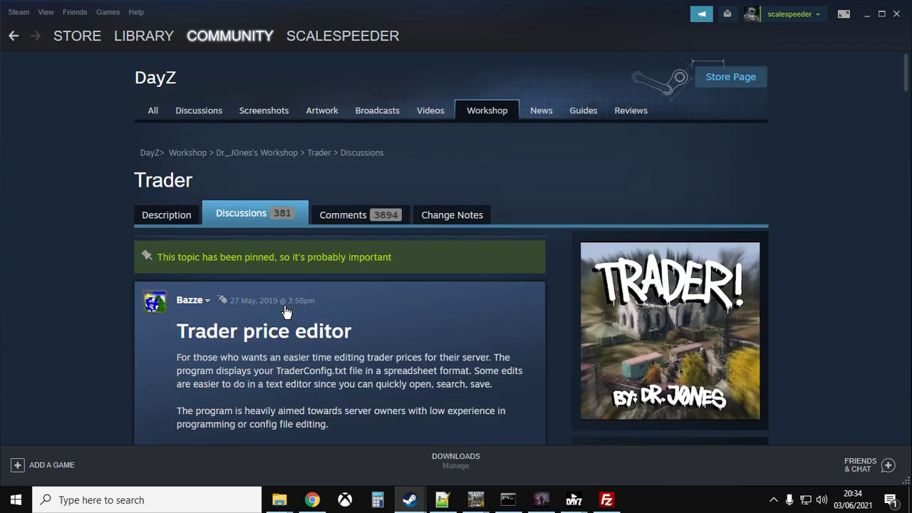
pyautogui.scroll(-3)
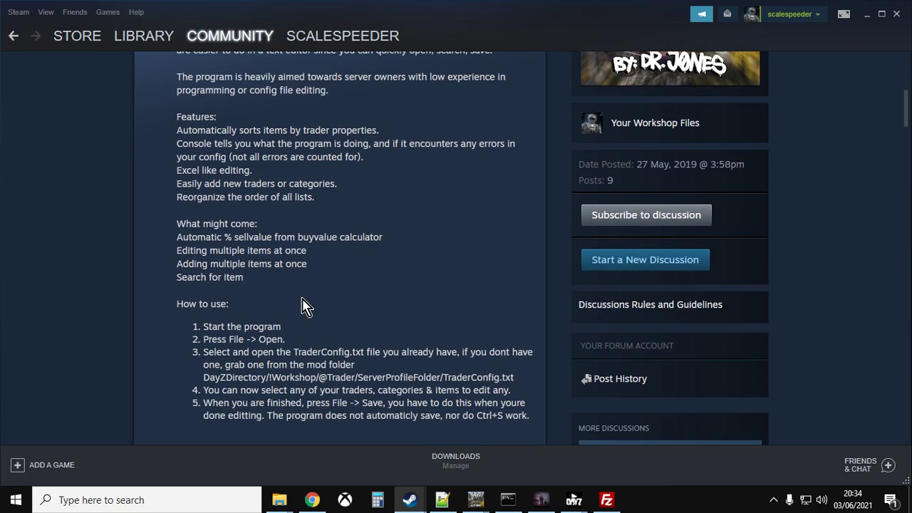
pyautogui.scroll(-3)
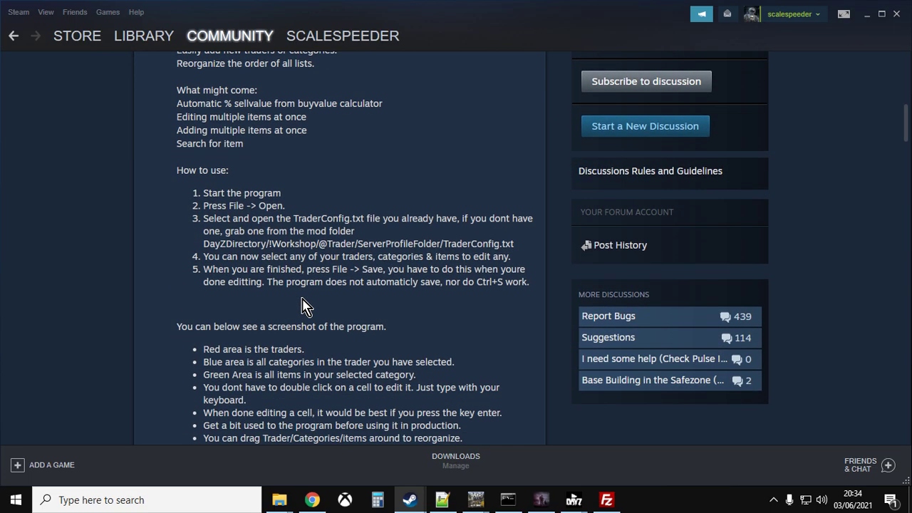
pyautogui.scroll(-3)
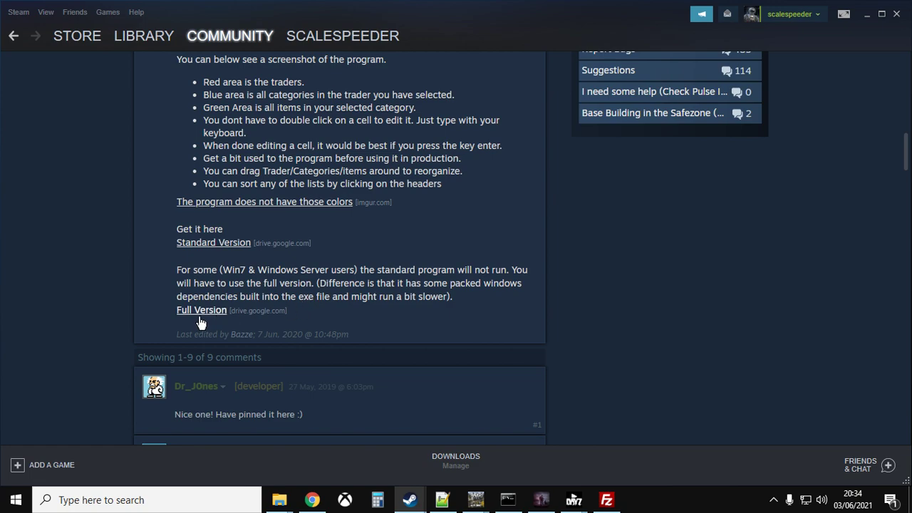
pyautogui.moveTo(263, 313)
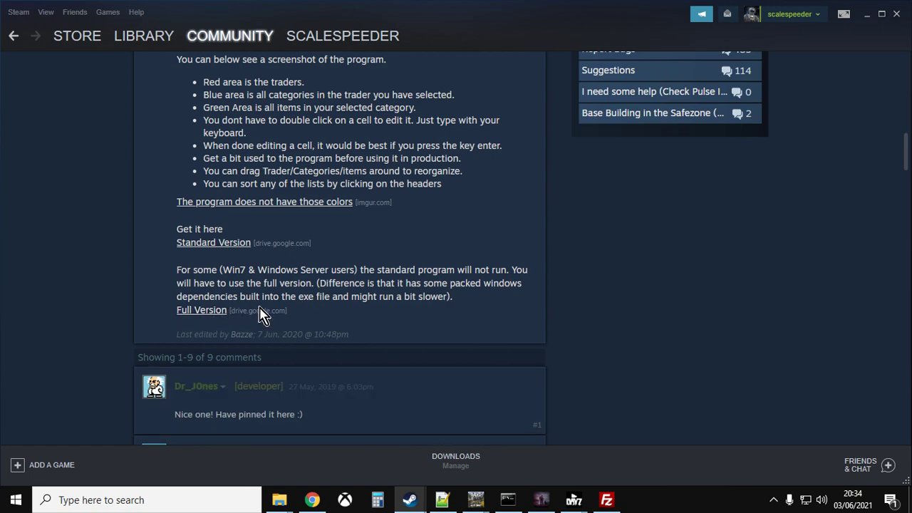
pyautogui.moveTo(202, 322)
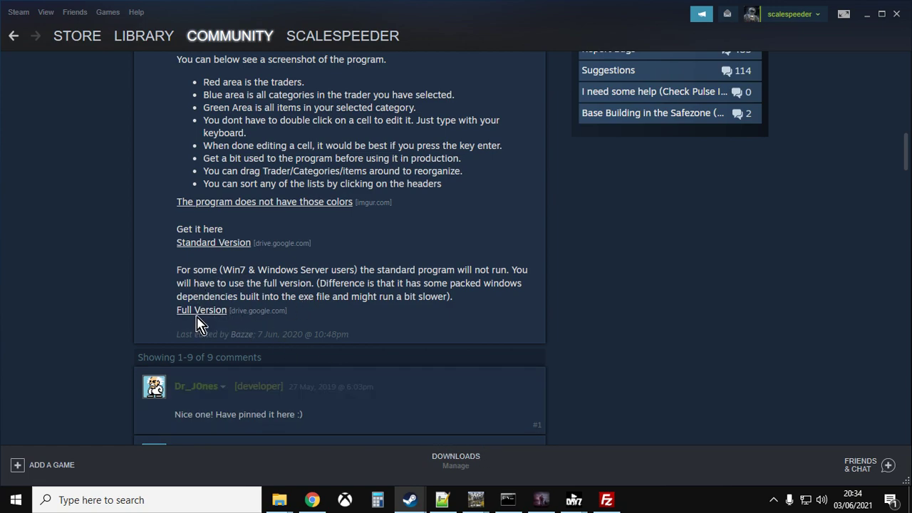
pyautogui.moveTo(205, 313)
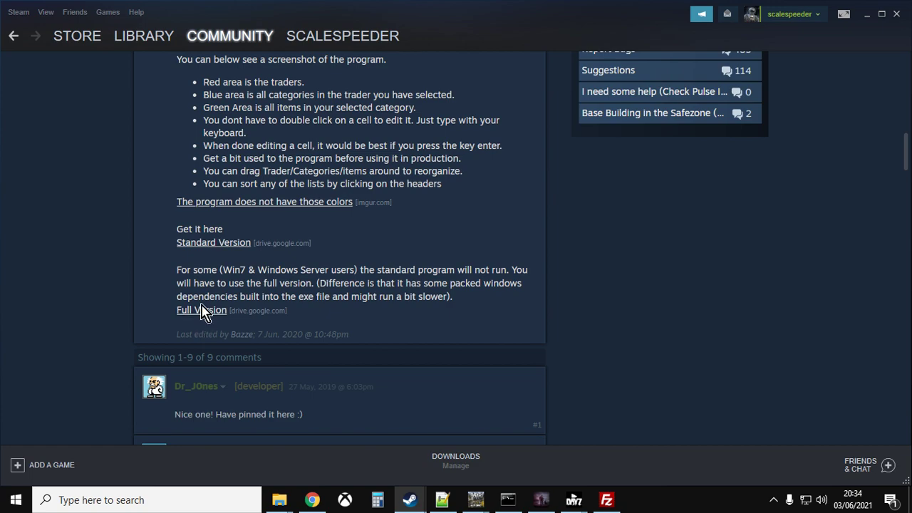
pyautogui.moveTo(476, 458)
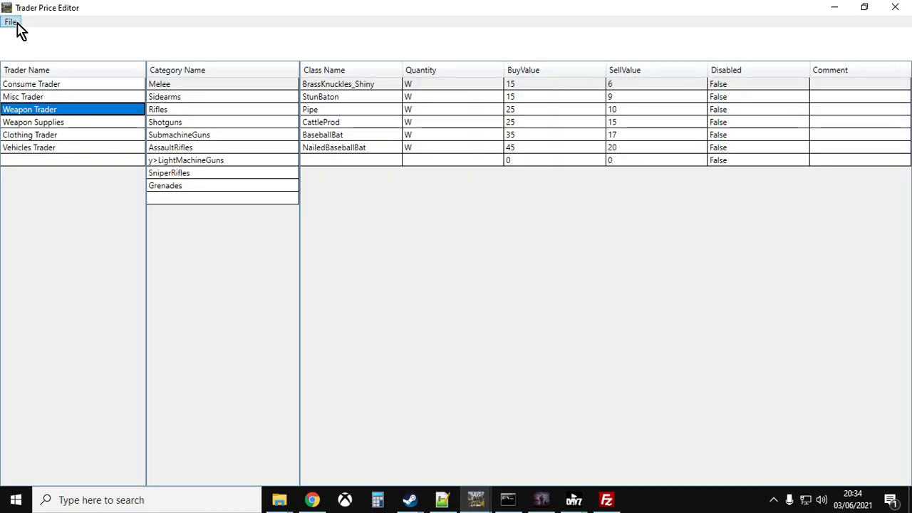
# Load TraderConfig.txt into Trader Price Editor and list the Weapon Trader's Sidearms prices
pyautogui.click(12, 23)
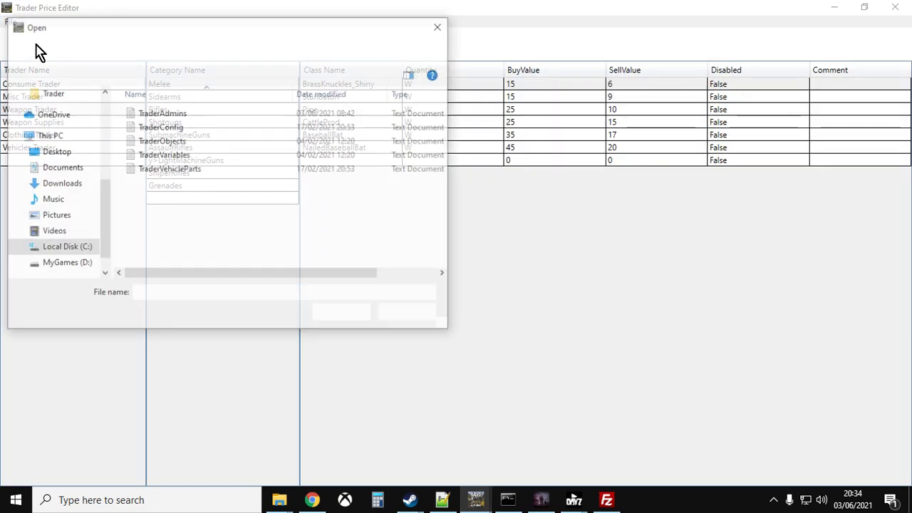
pyautogui.click(160, 126)
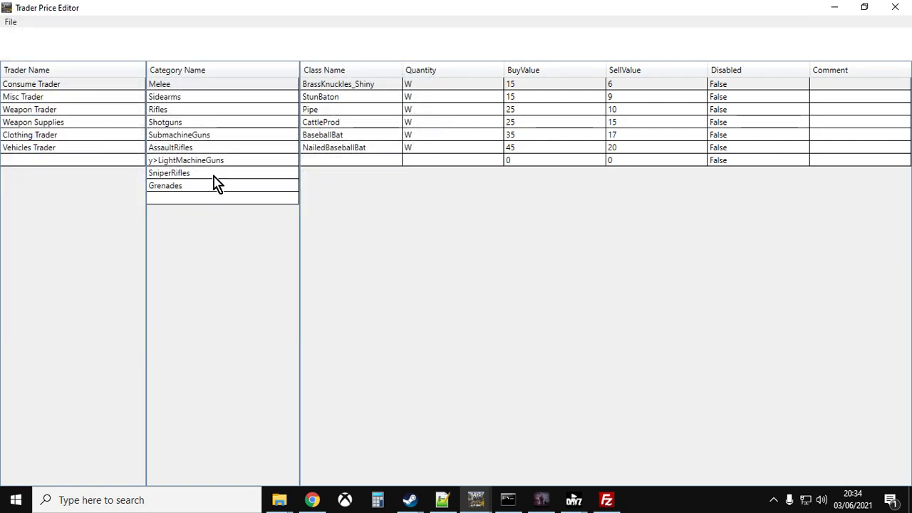
pyautogui.click(30, 109)
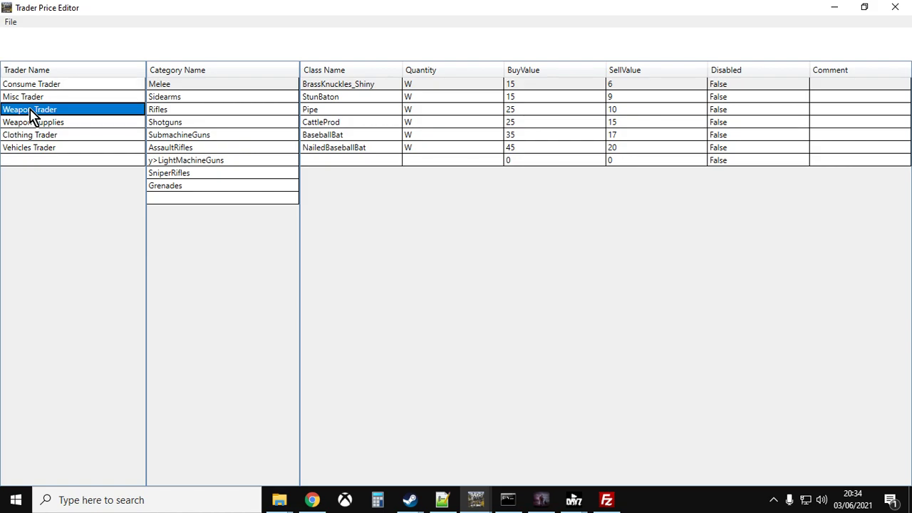
pyautogui.click(160, 83)
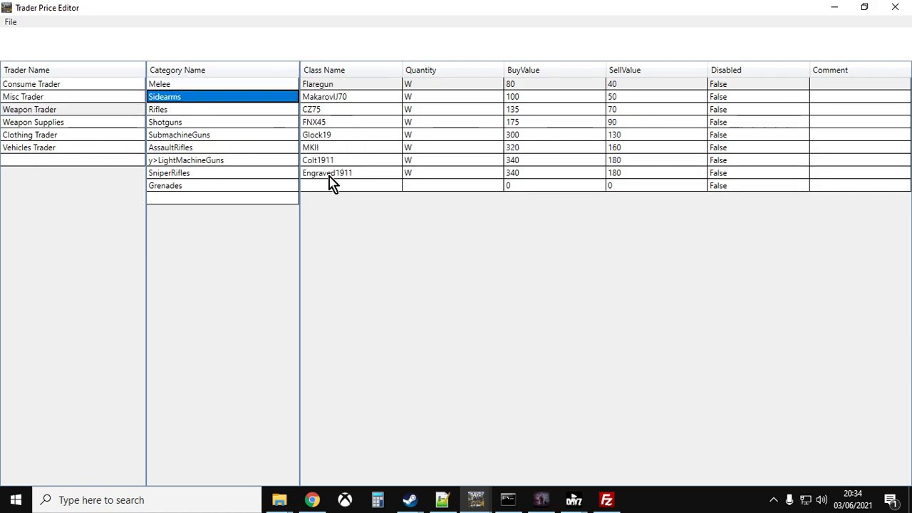
pyautogui.moveTo(525, 141)
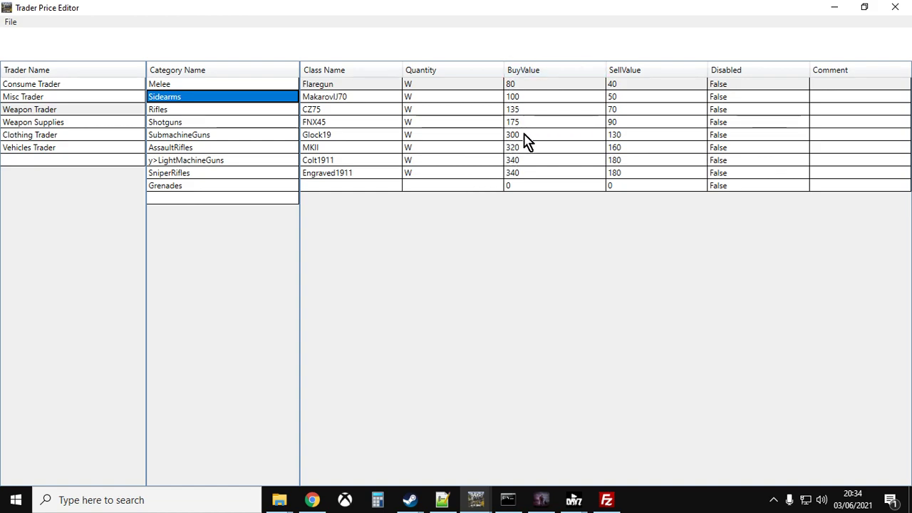
pyautogui.click(512, 147)
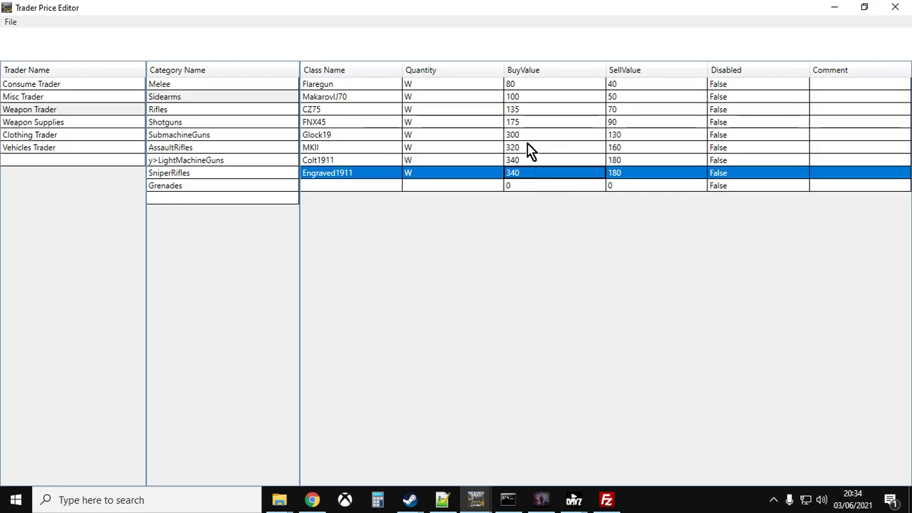
# Browse the Clothing Trader's prices, return to the Weapon Trader, and bring up the File menu
pyautogui.click(30, 133)
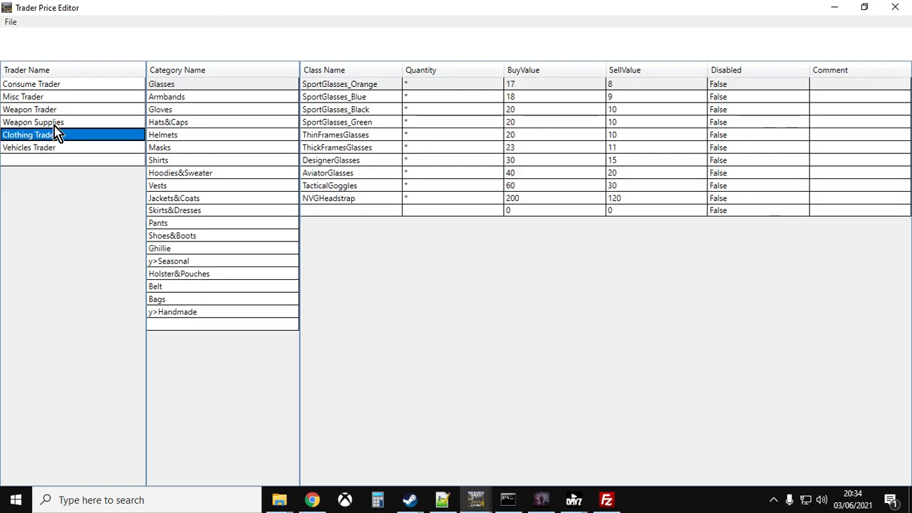
pyautogui.click(29, 109)
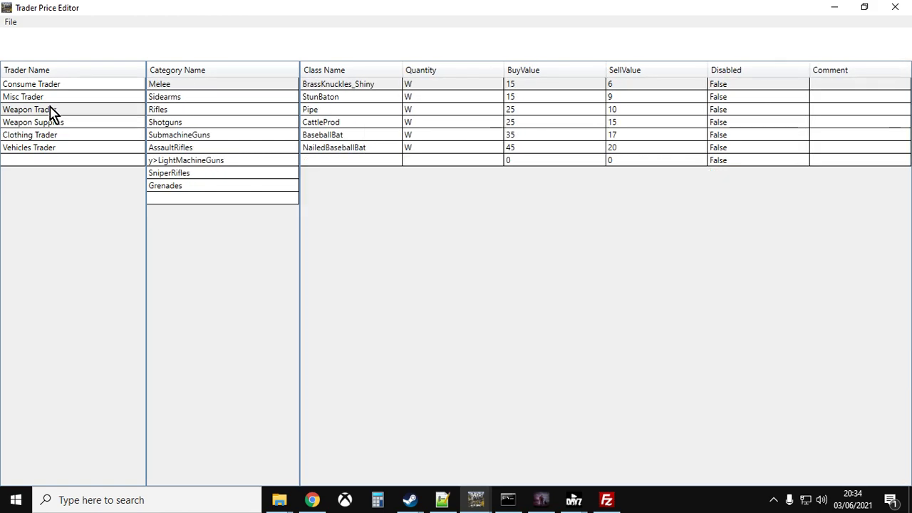
pyautogui.click(12, 22)
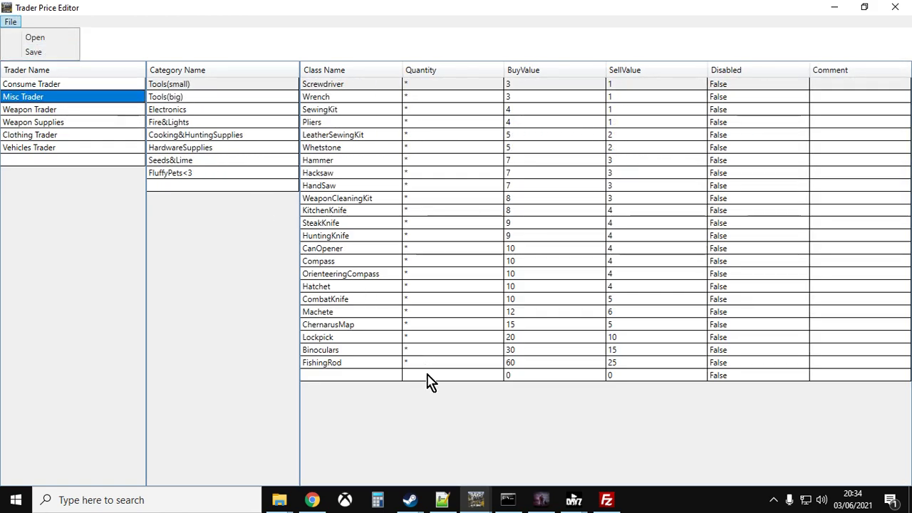
pyautogui.moveTo(434, 463)
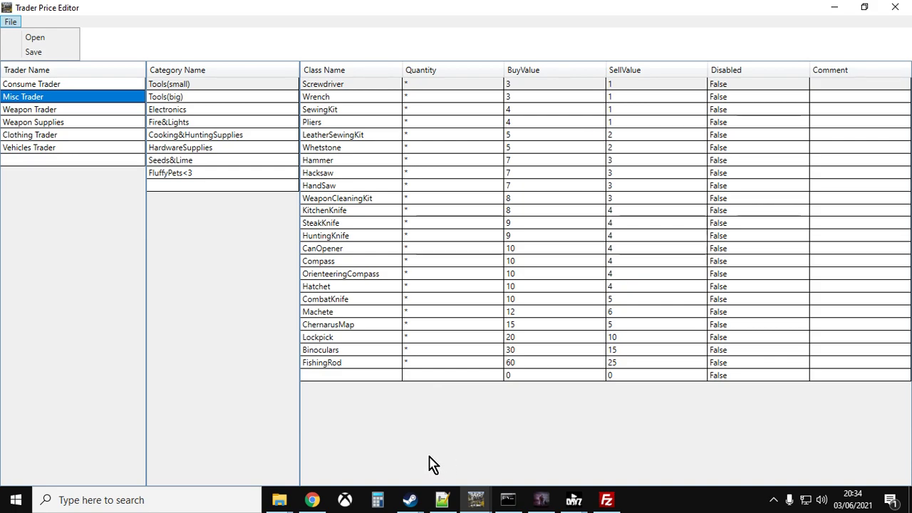
pyautogui.click(312, 498)
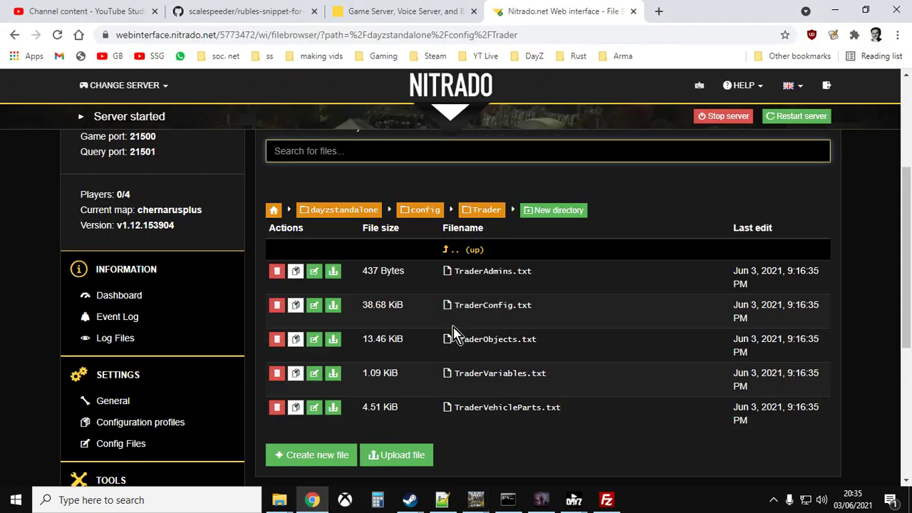
pyautogui.moveTo(502, 242)
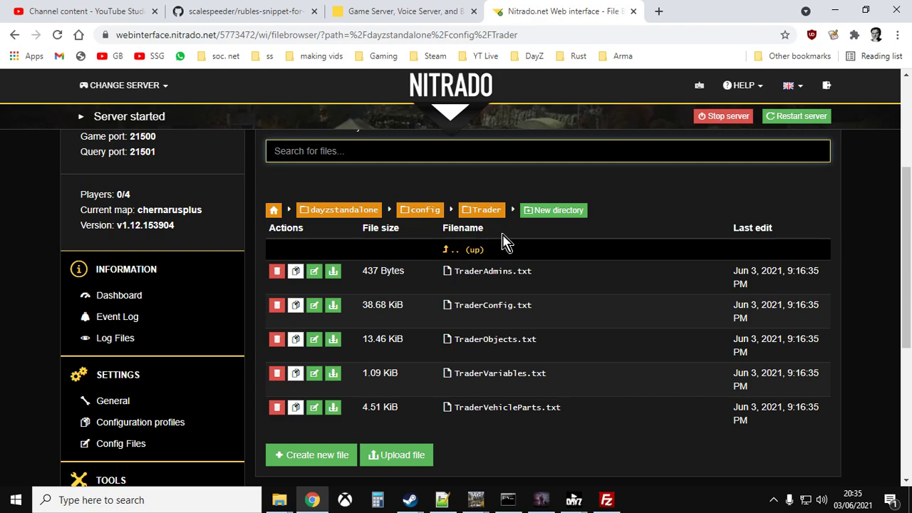
pyautogui.scroll(-3)
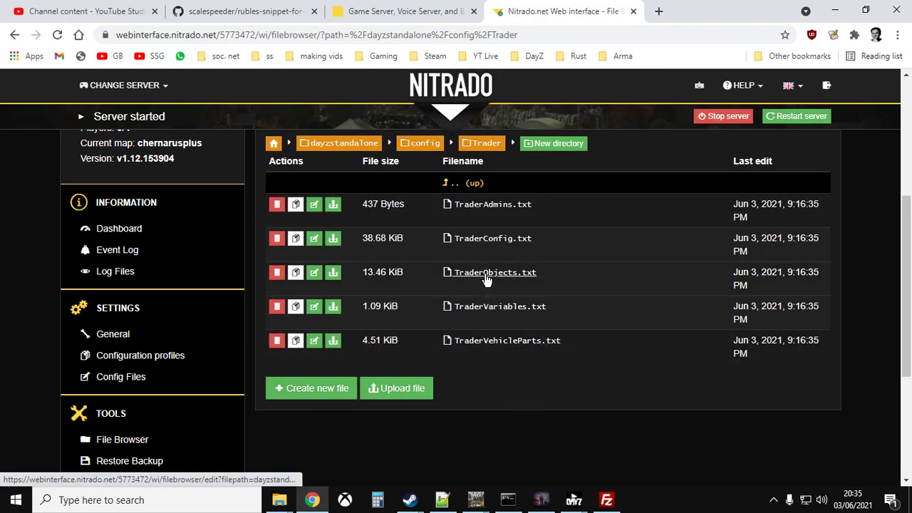
pyautogui.moveTo(479, 251)
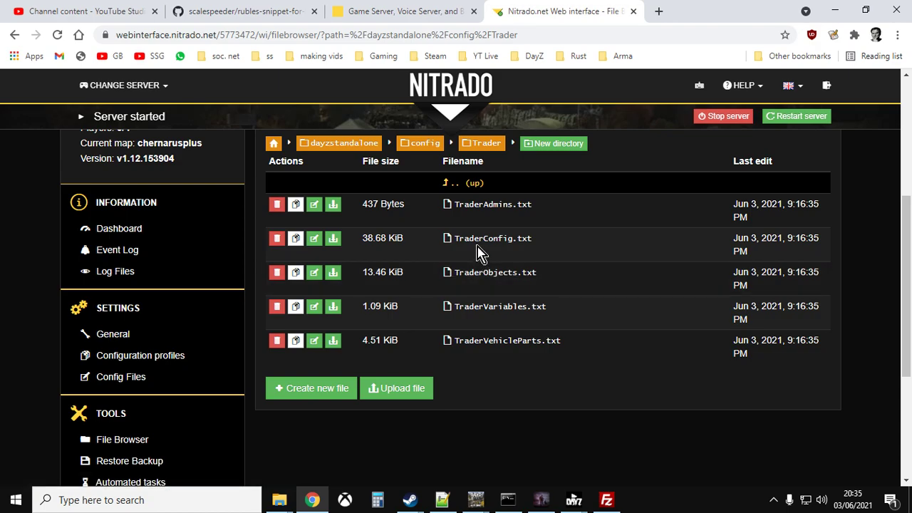
pyautogui.moveTo(548, 487)
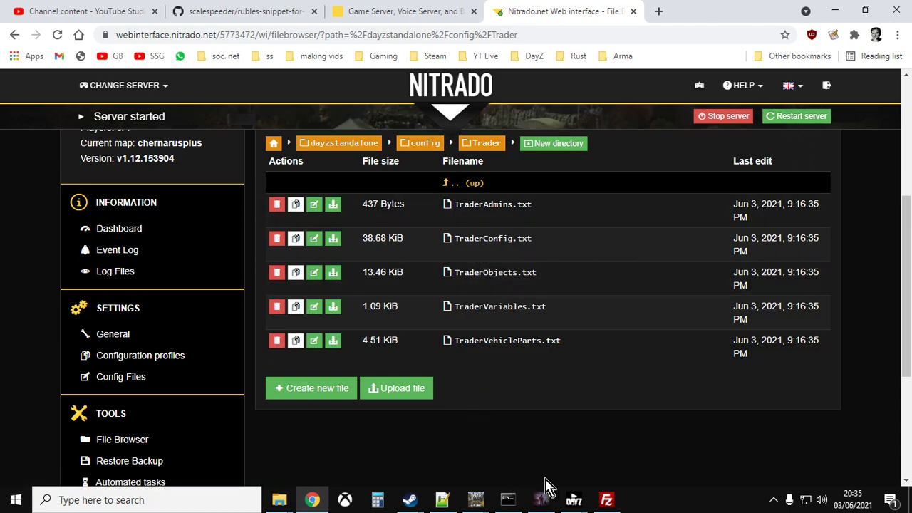
pyautogui.click(606, 499)
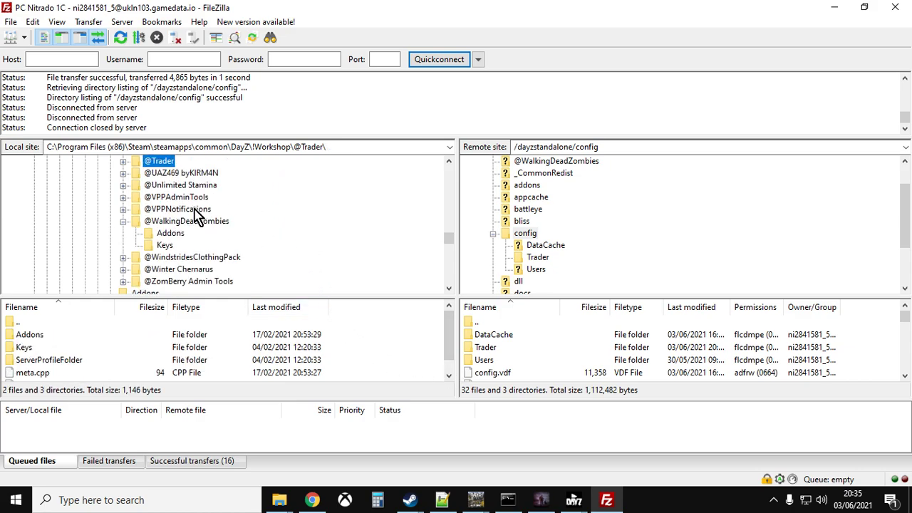
pyautogui.click(123, 221)
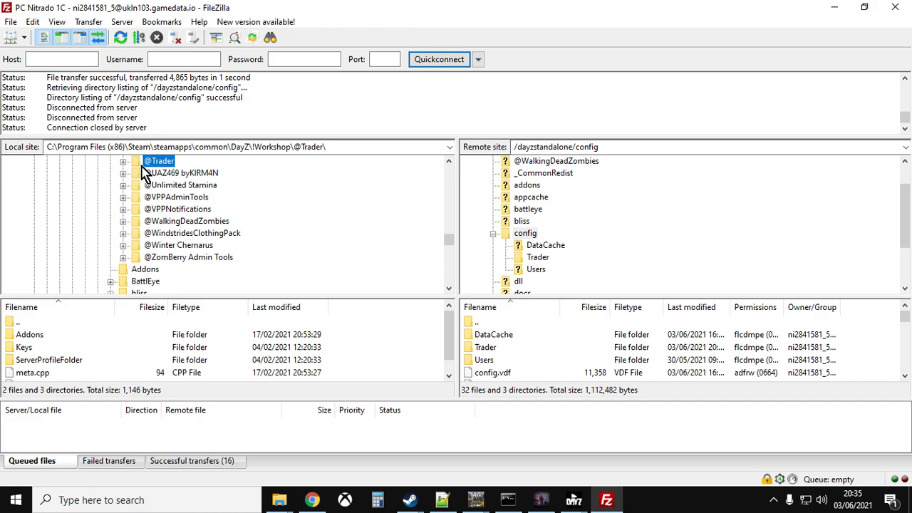
pyautogui.click(124, 161)
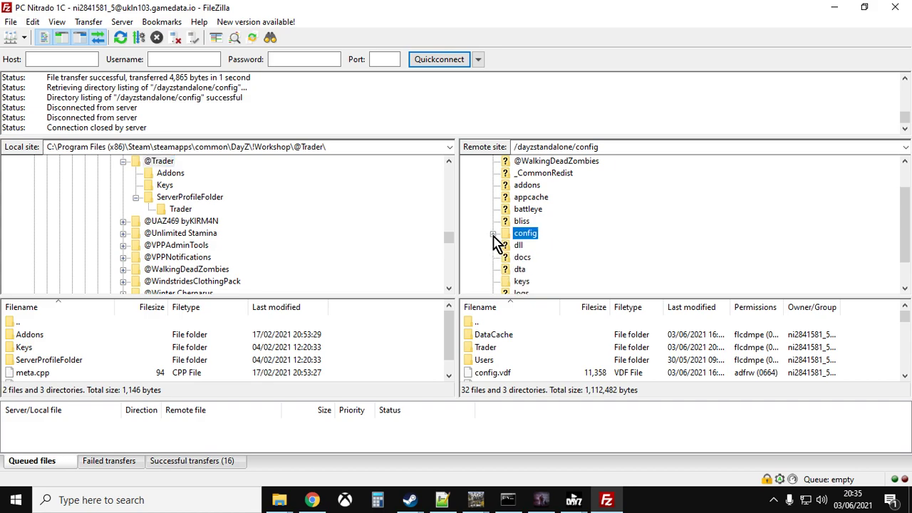
pyautogui.moveTo(548, 264)
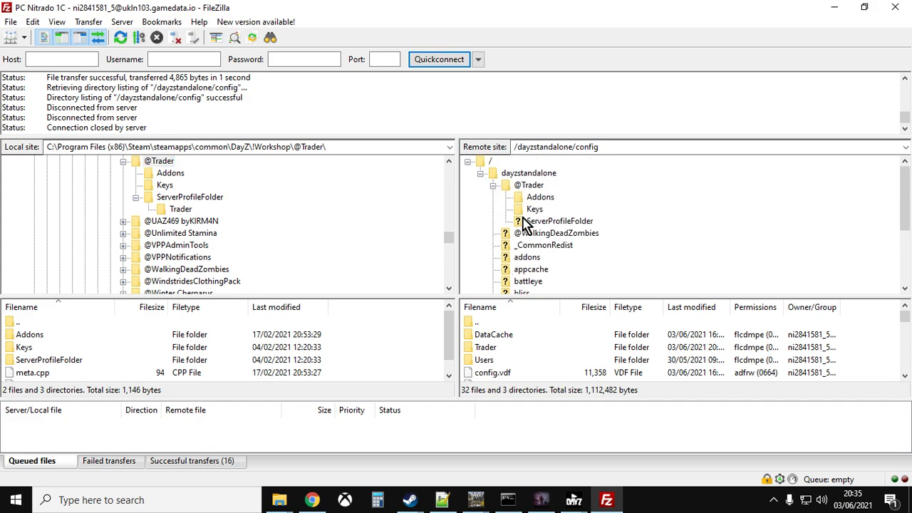
pyautogui.click(559, 221)
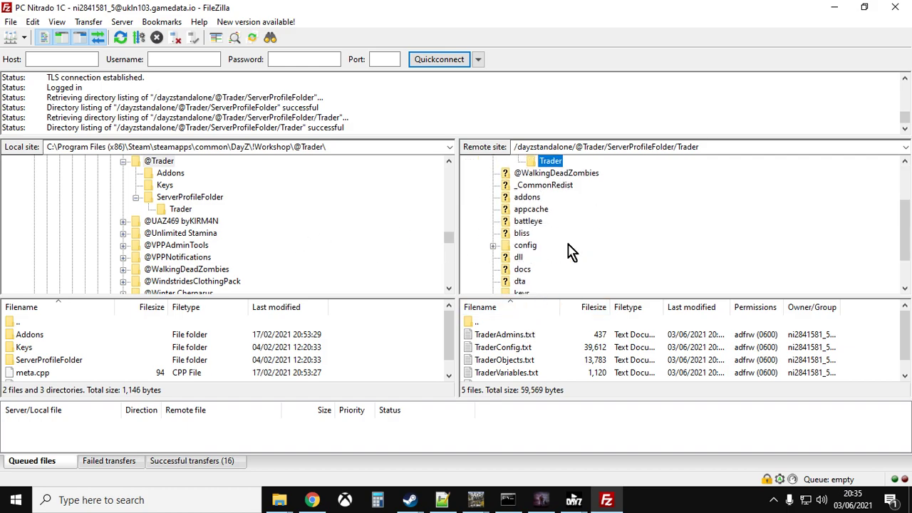
pyautogui.click(493, 246)
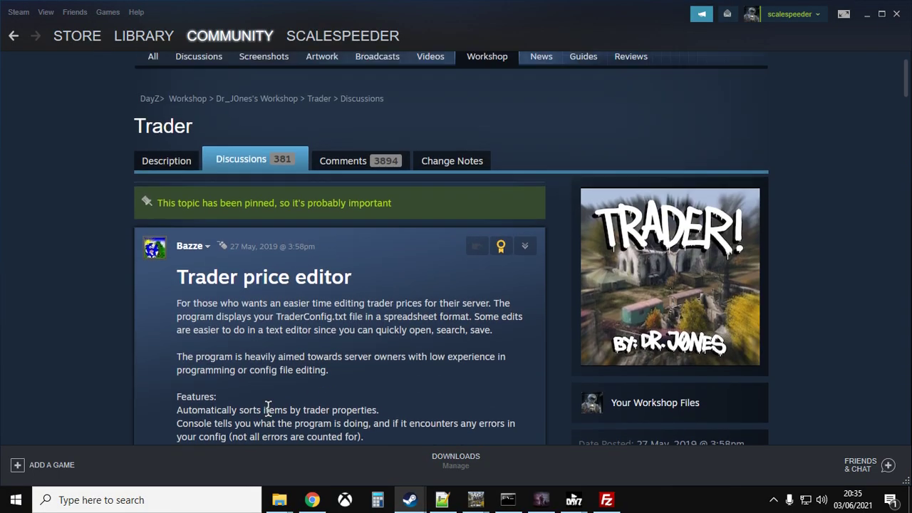
# Scroll through the price editor discussion, then return to the Trader mod's Description page
pyautogui.scroll(3)
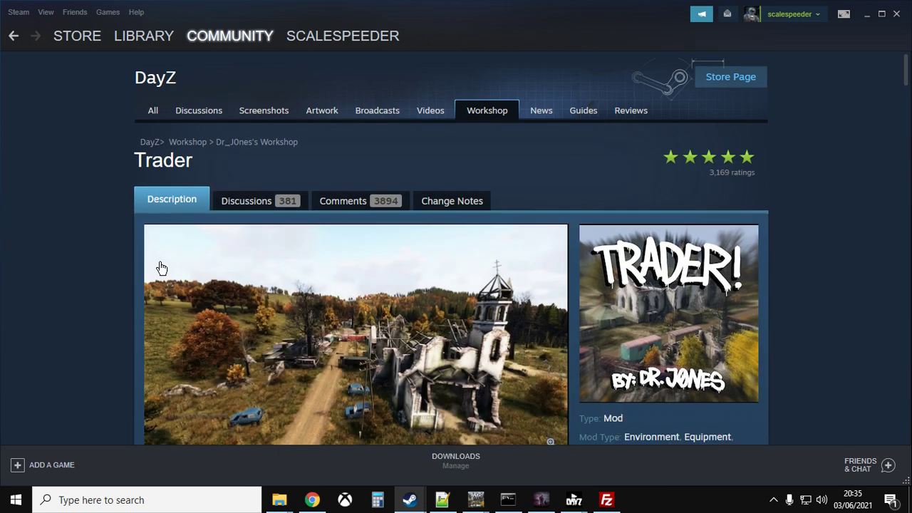
pyautogui.scroll(-3)
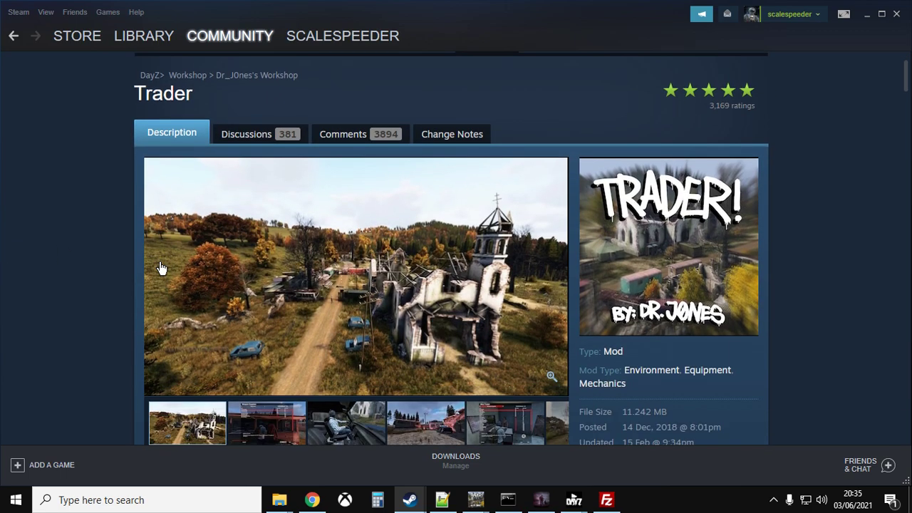
pyautogui.scroll(-3)
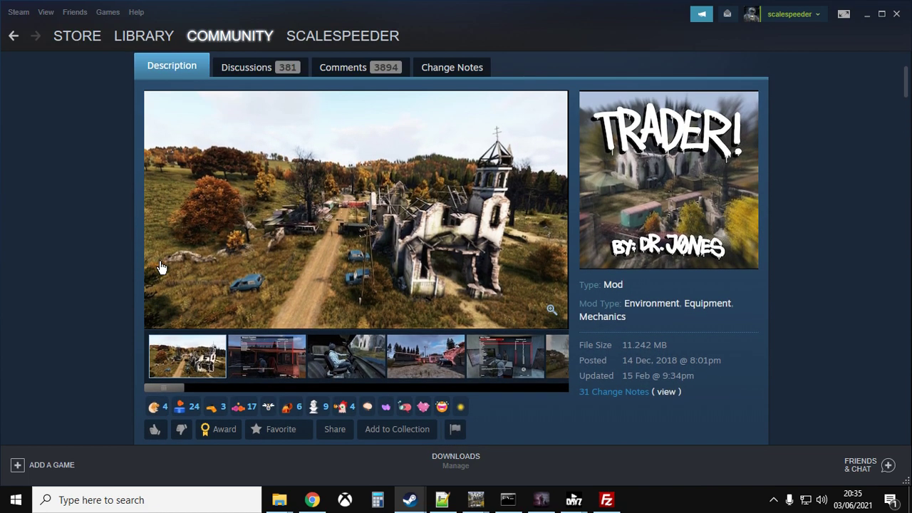
pyautogui.moveTo(416, 245)
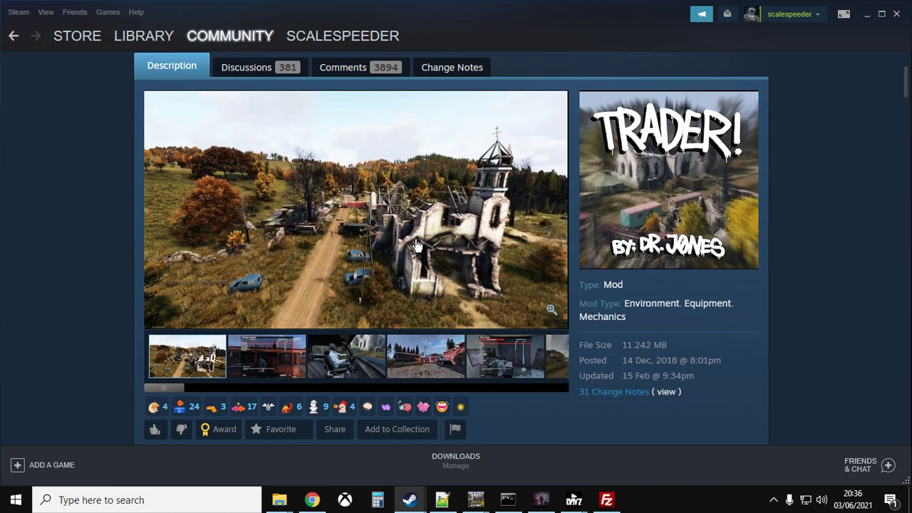
pyautogui.scroll(-3)
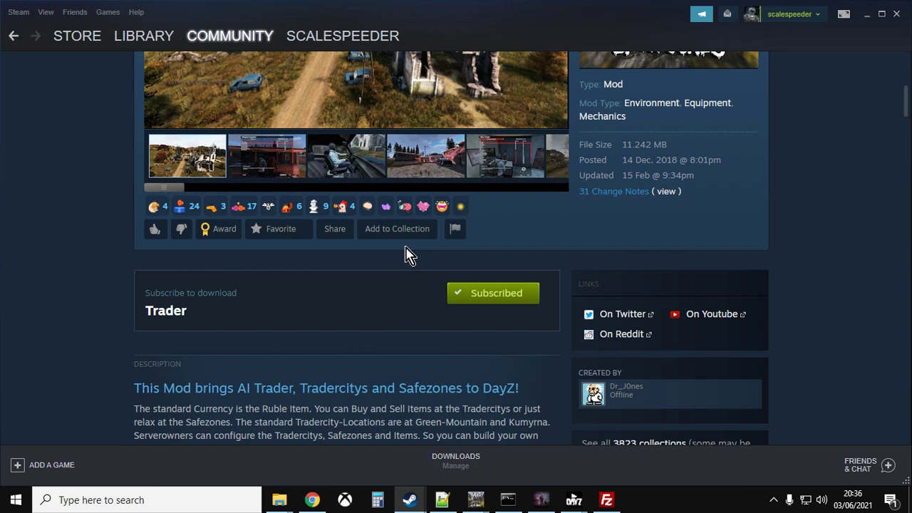
pyautogui.scroll(-3)
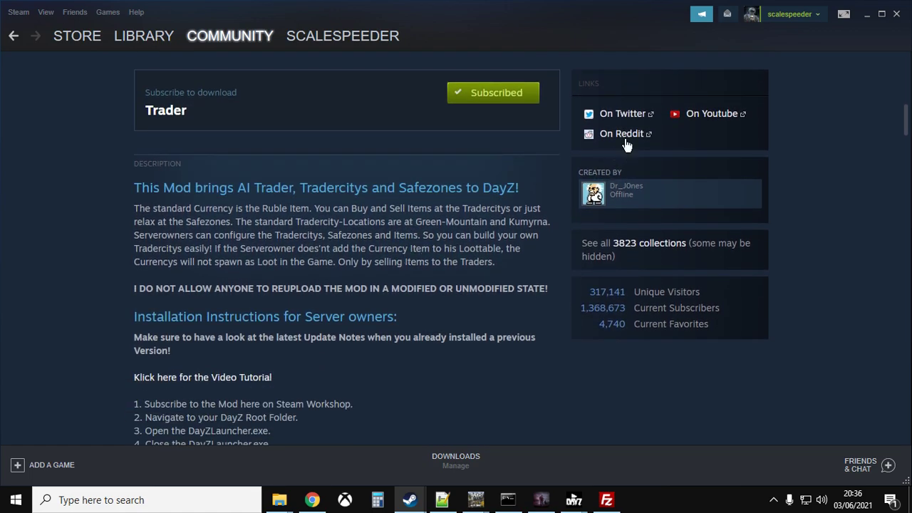
pyautogui.scroll(3)
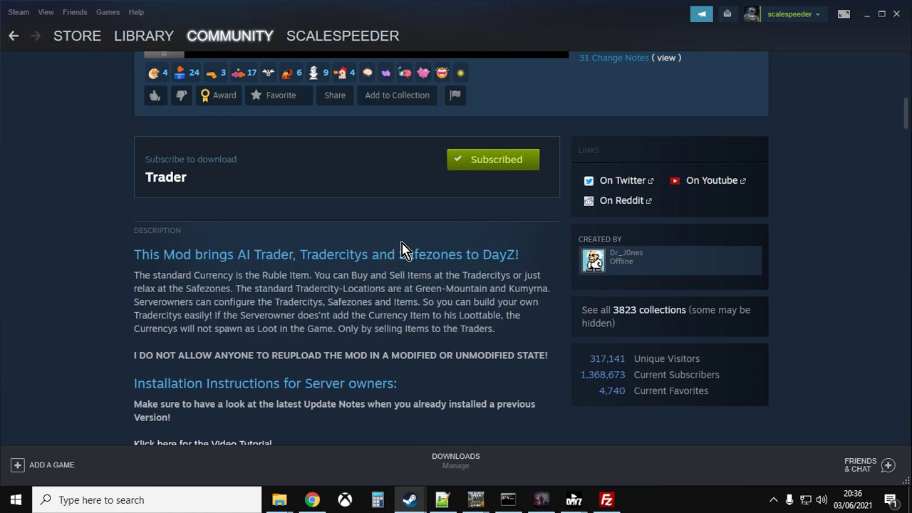
pyautogui.scroll(3)
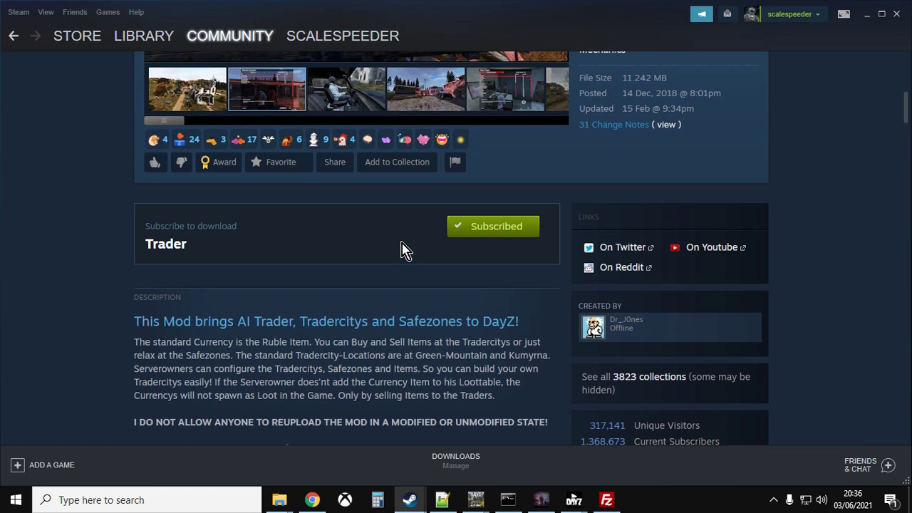
pyautogui.scroll(3)
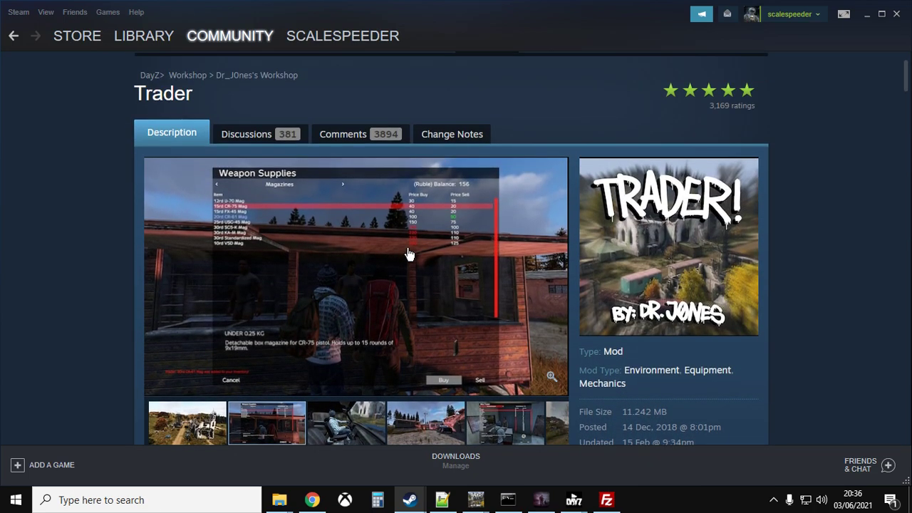
pyautogui.moveTo(222, 273)
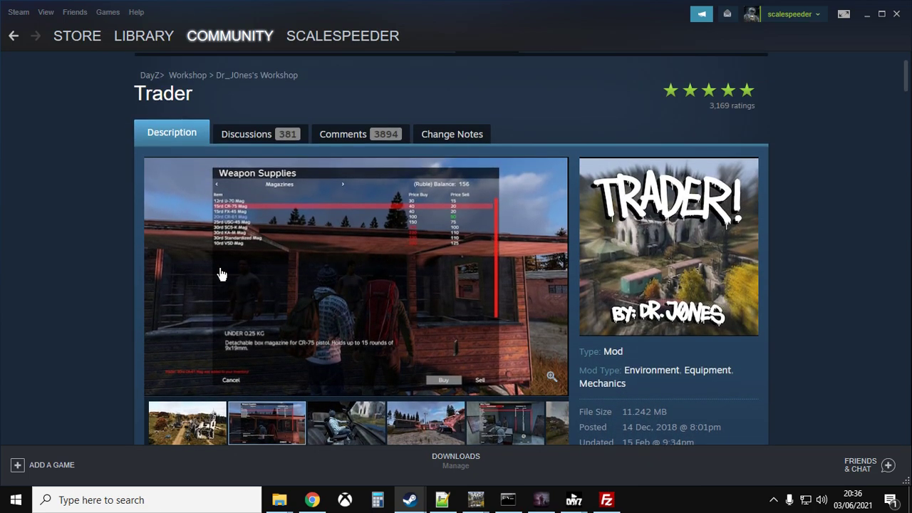
pyautogui.moveTo(71, 293)
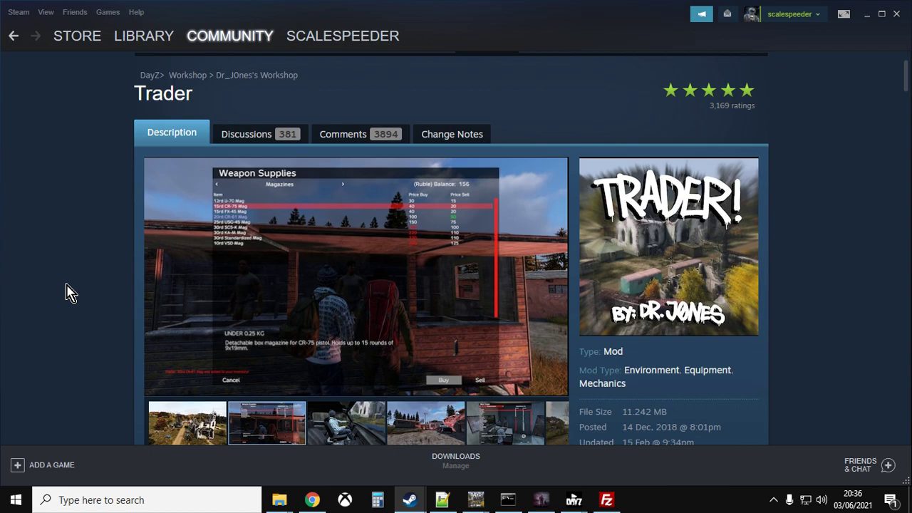
pyautogui.click(345, 422)
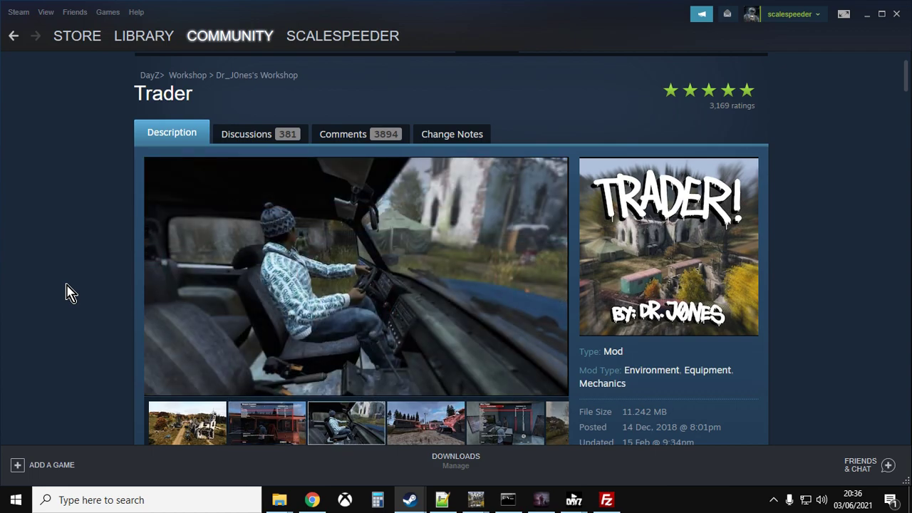
pyautogui.moveTo(126, 353)
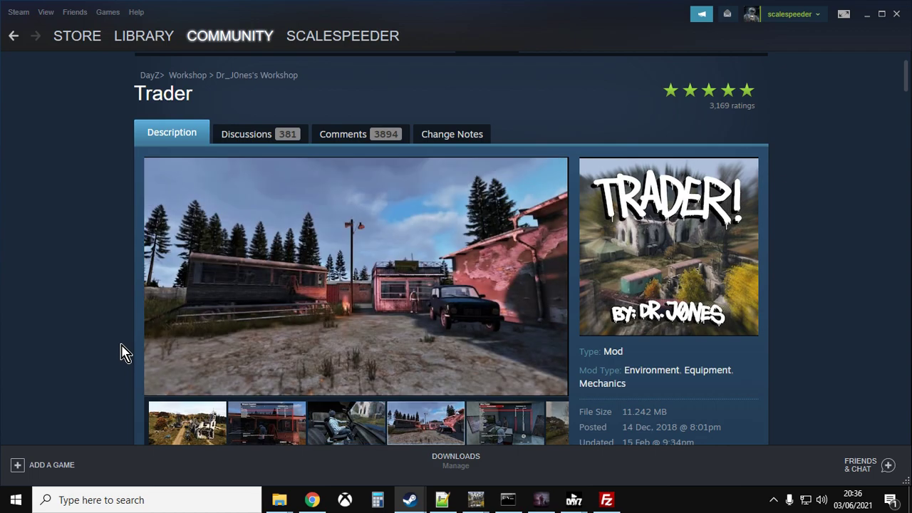
pyautogui.moveTo(87, 346)
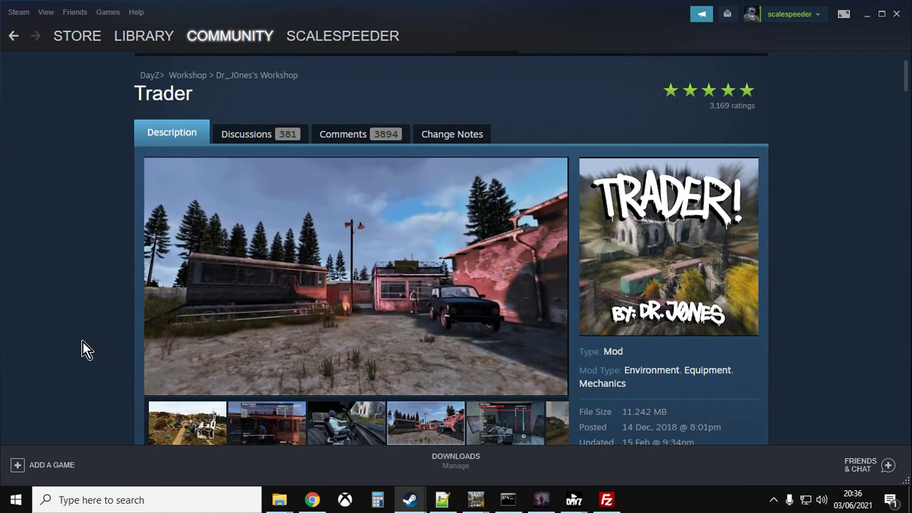